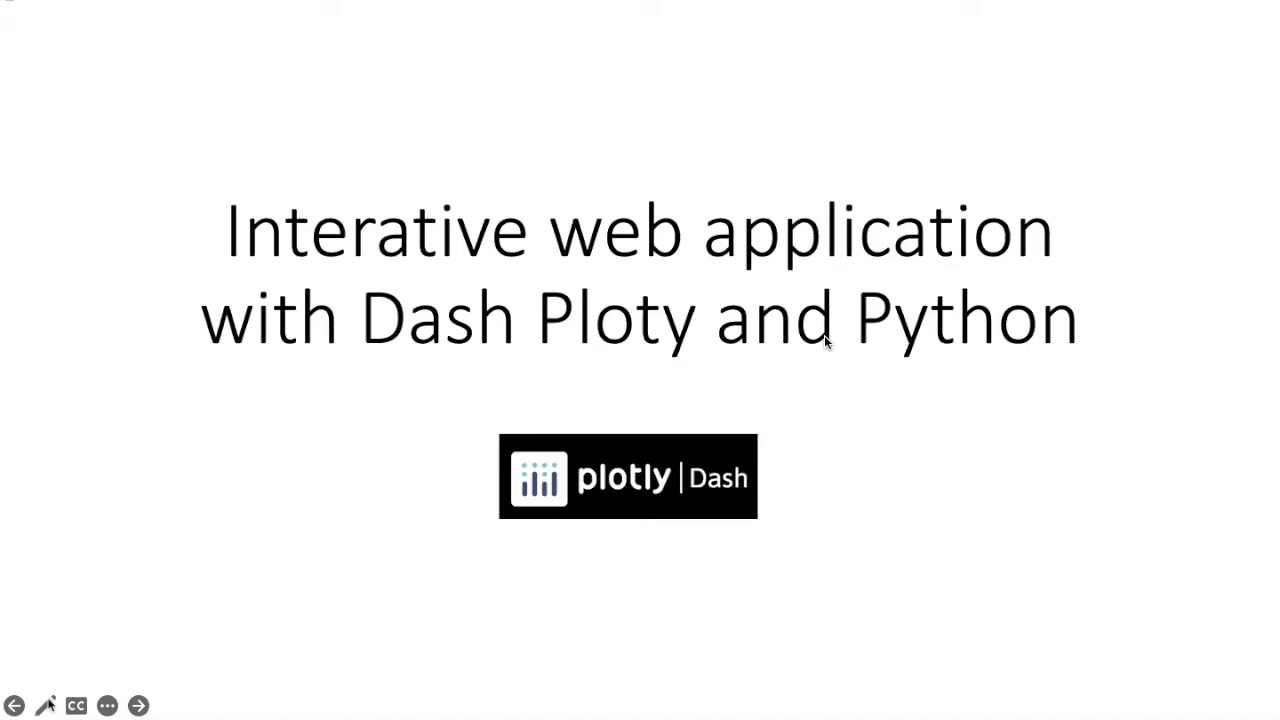
mouse_move(660, 468)
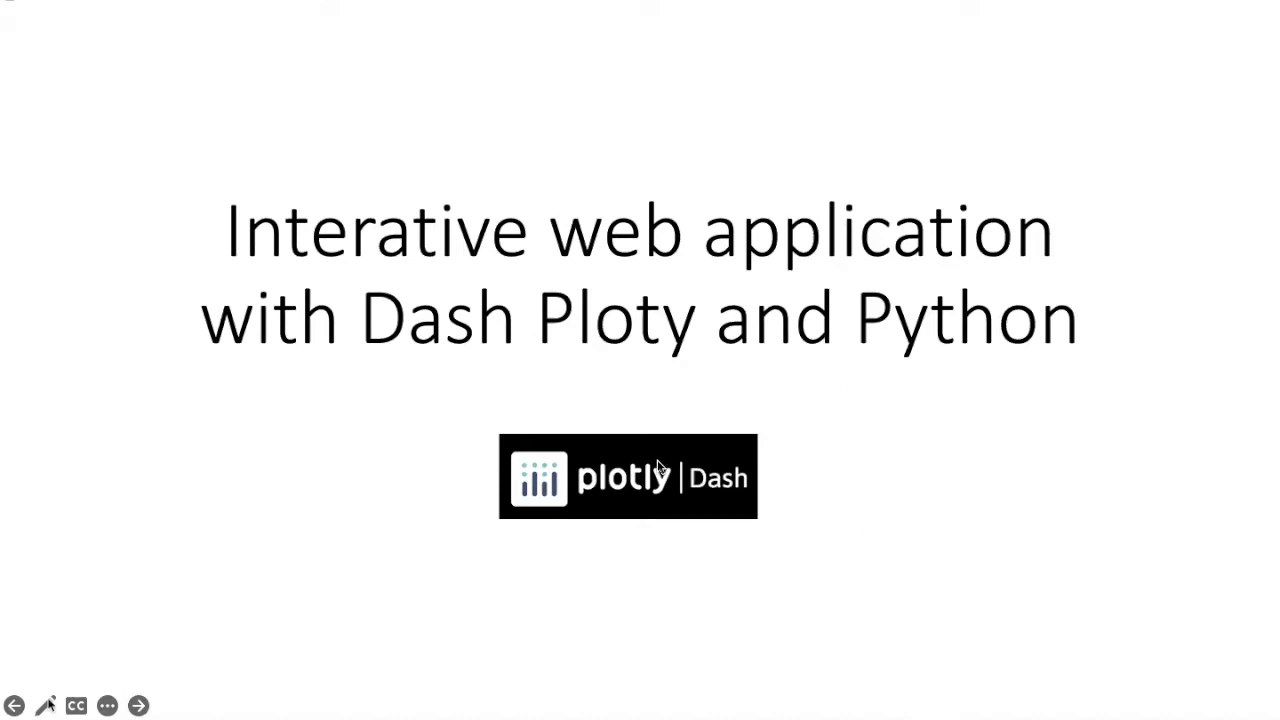
mouse_move(718, 480)
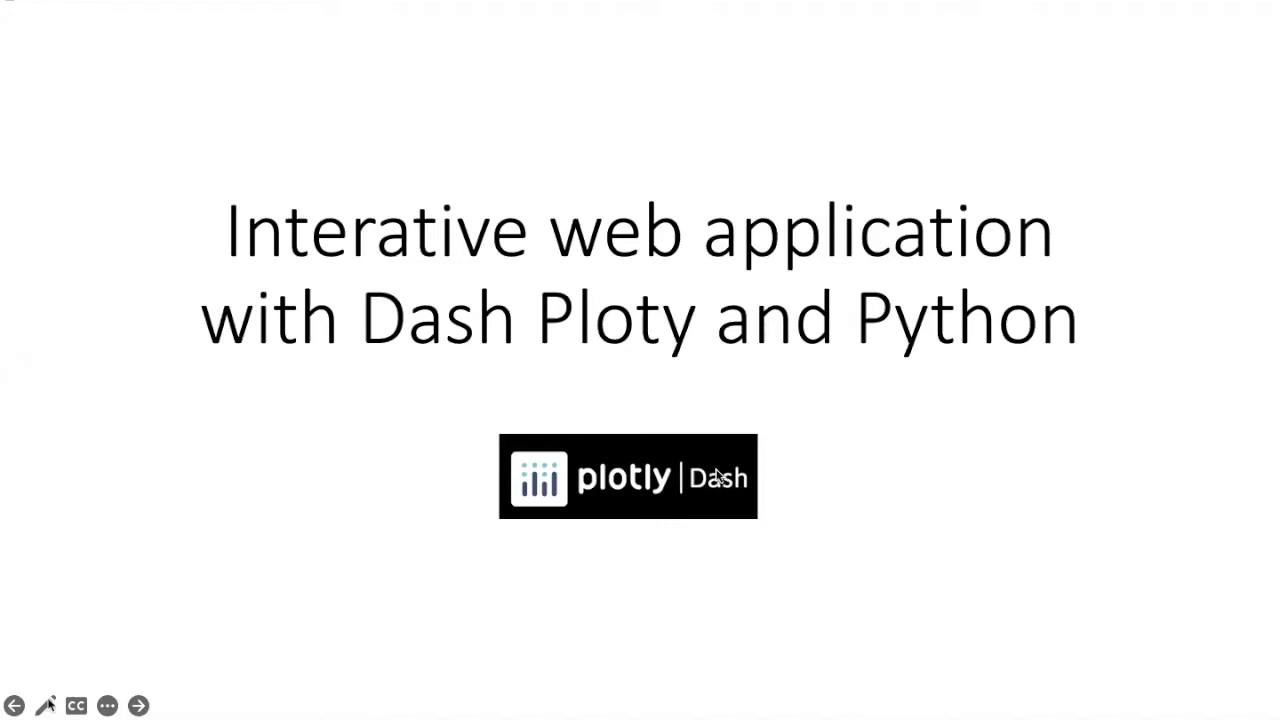
- Advance the slideshow to the Dash introduction slide with its Flask, Plotly.js and React.js foundations
click(140, 704)
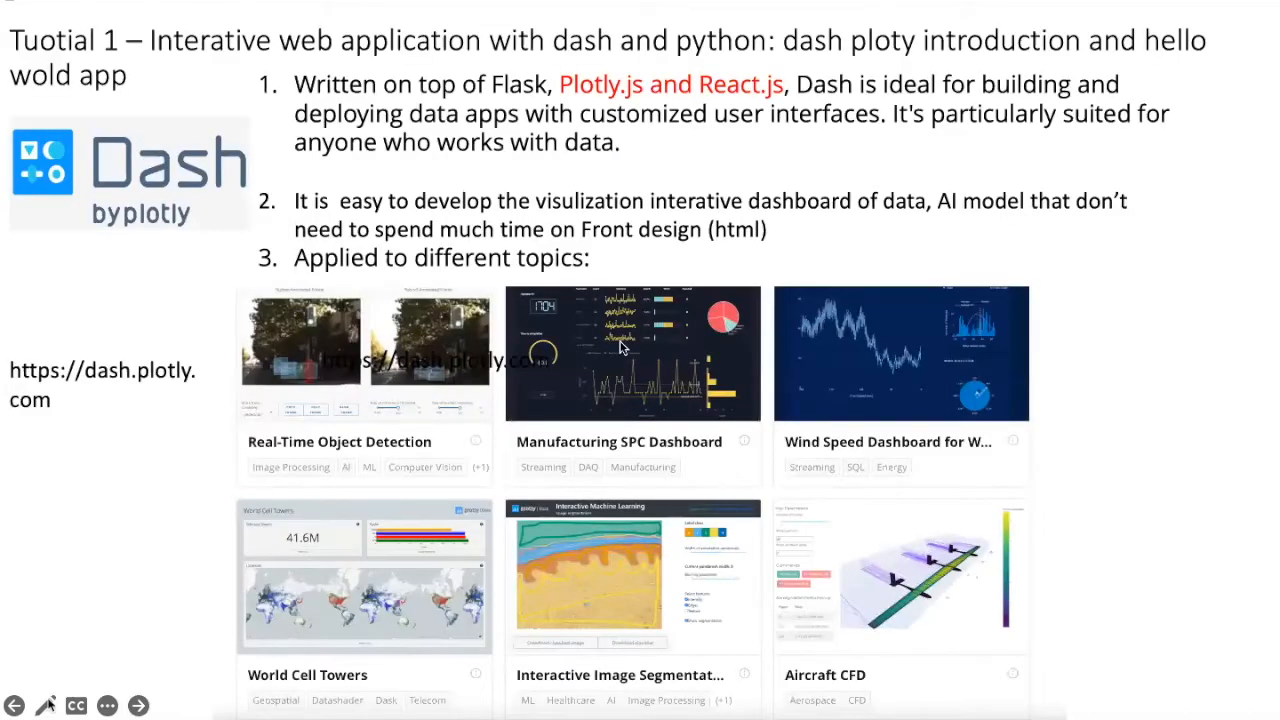
mouse_move(500, 28)
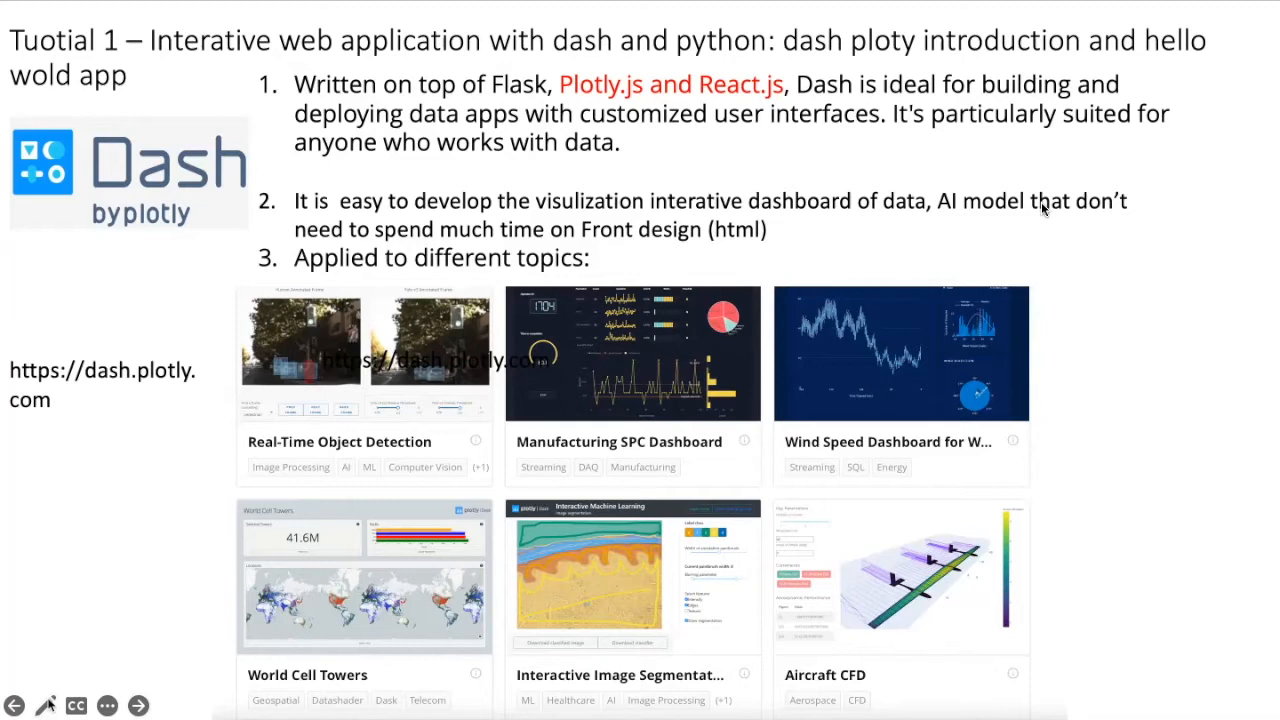
mouse_move(1010, 412)
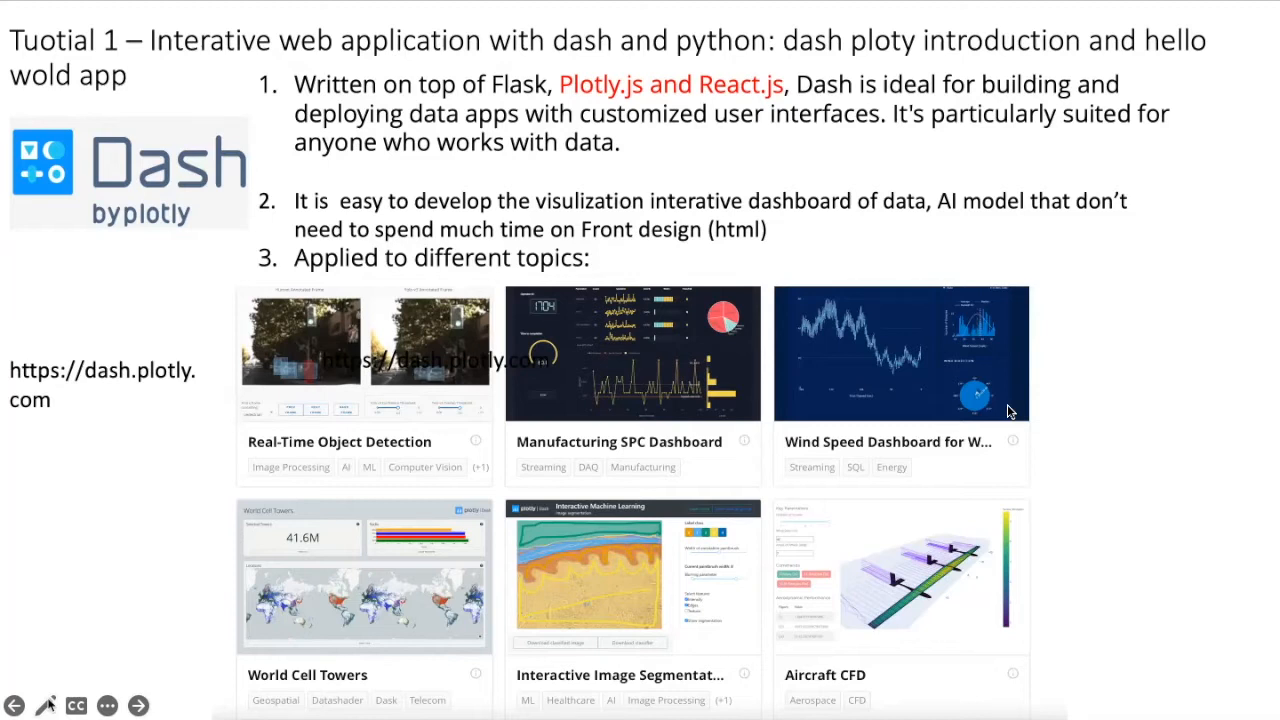
mouse_move(1012, 400)
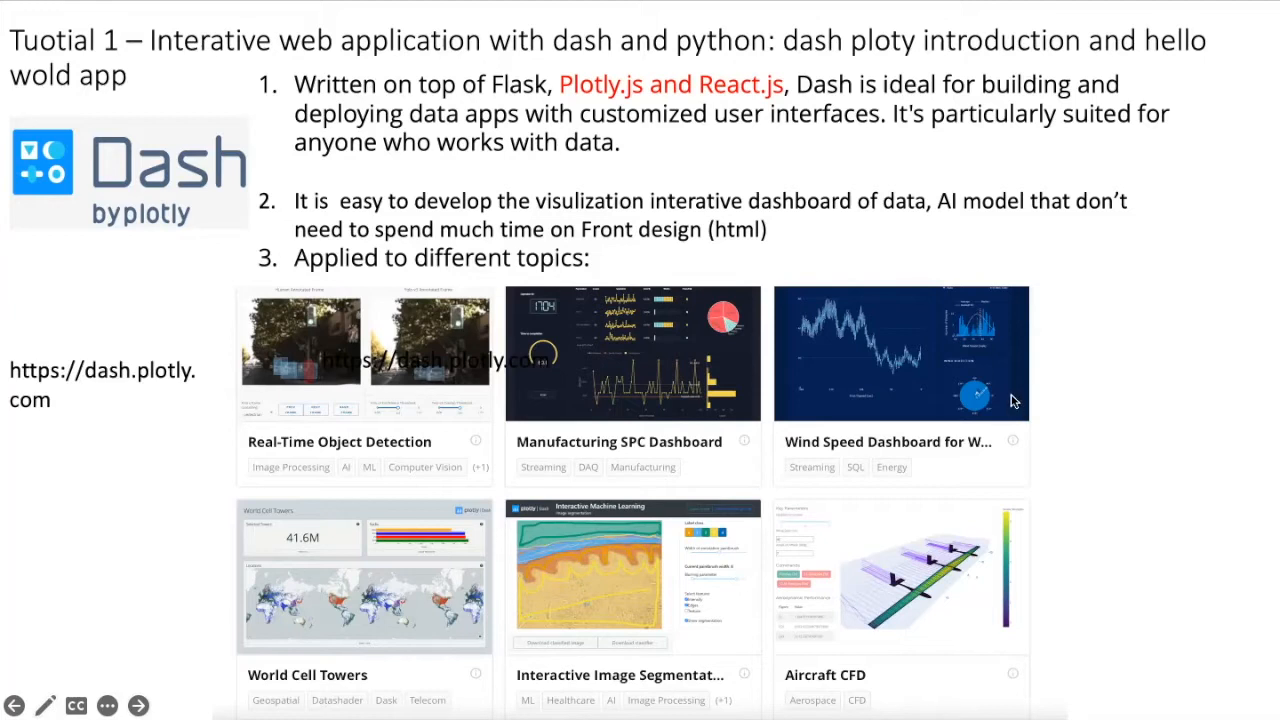
mouse_move(380, 412)
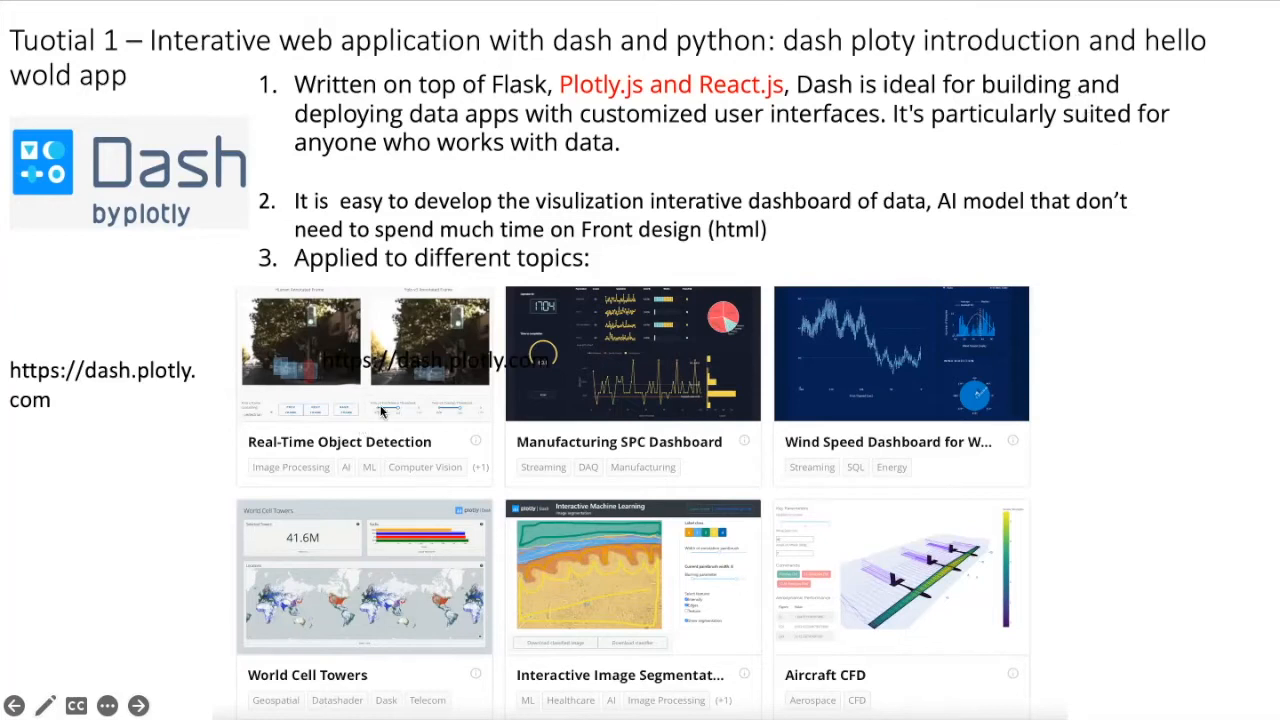
mouse_move(576, 418)
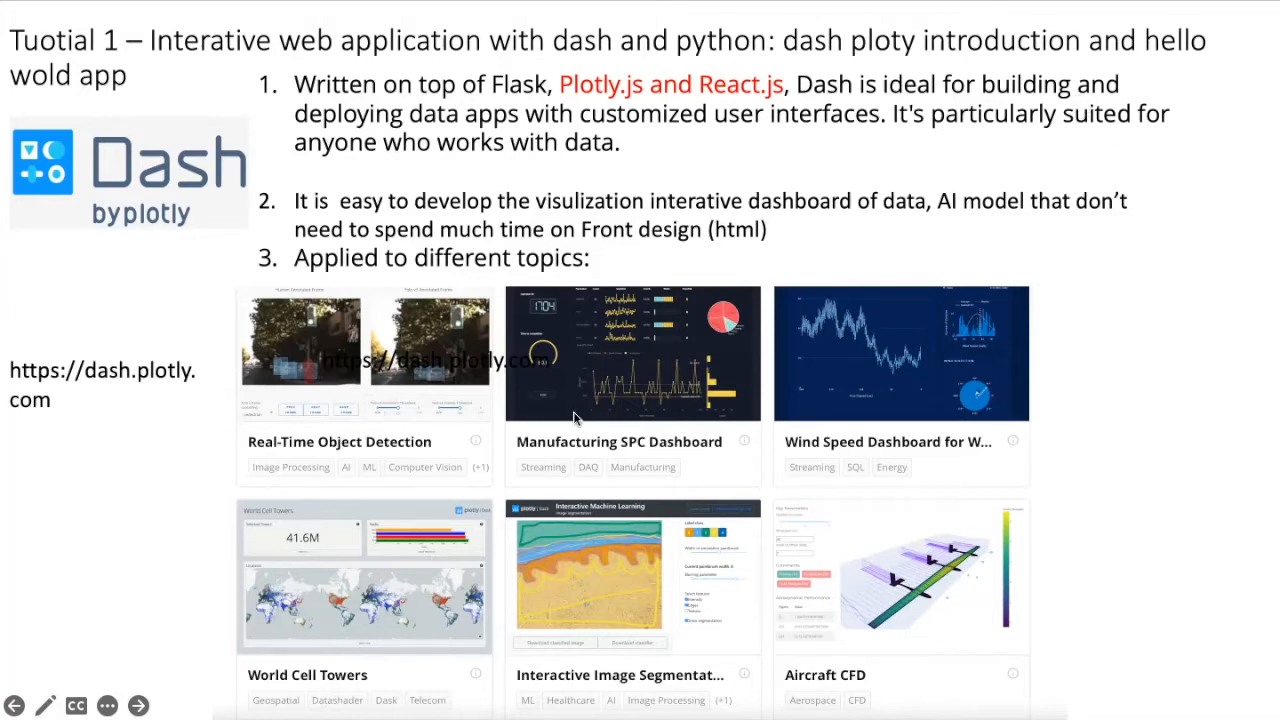
mouse_move(708, 418)
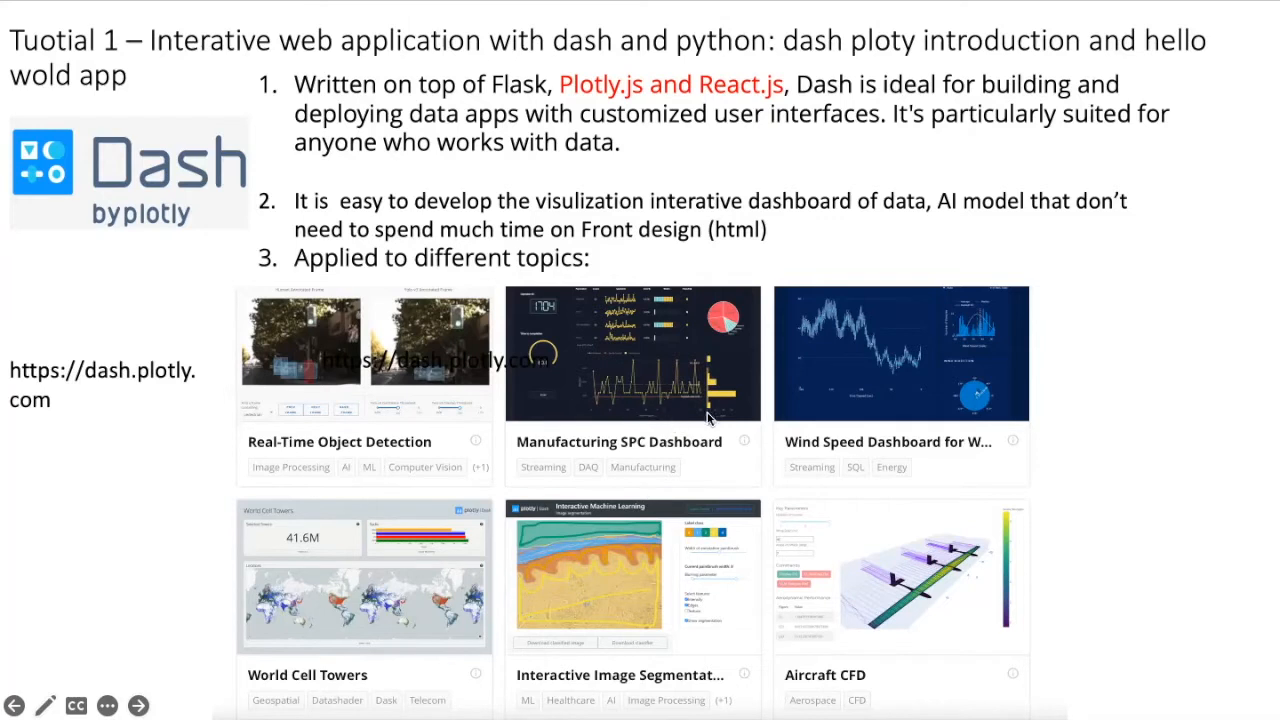
mouse_move(956, 408)
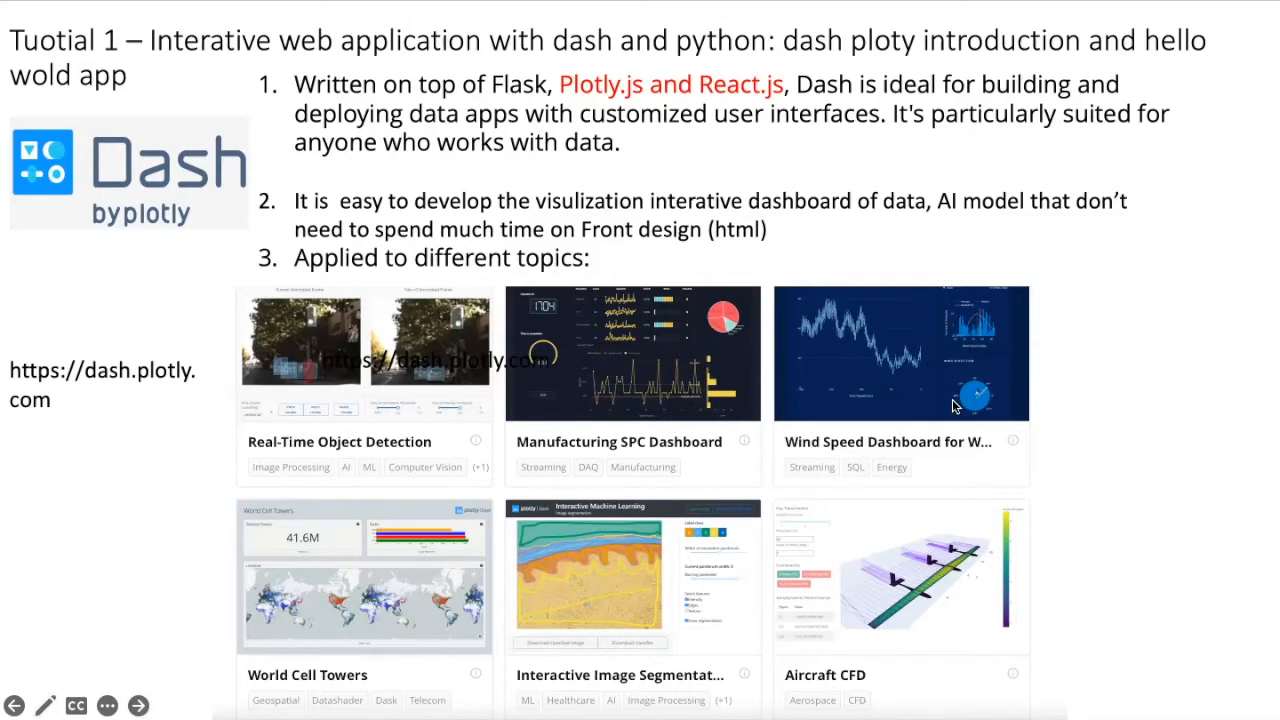
mouse_move(444, 588)
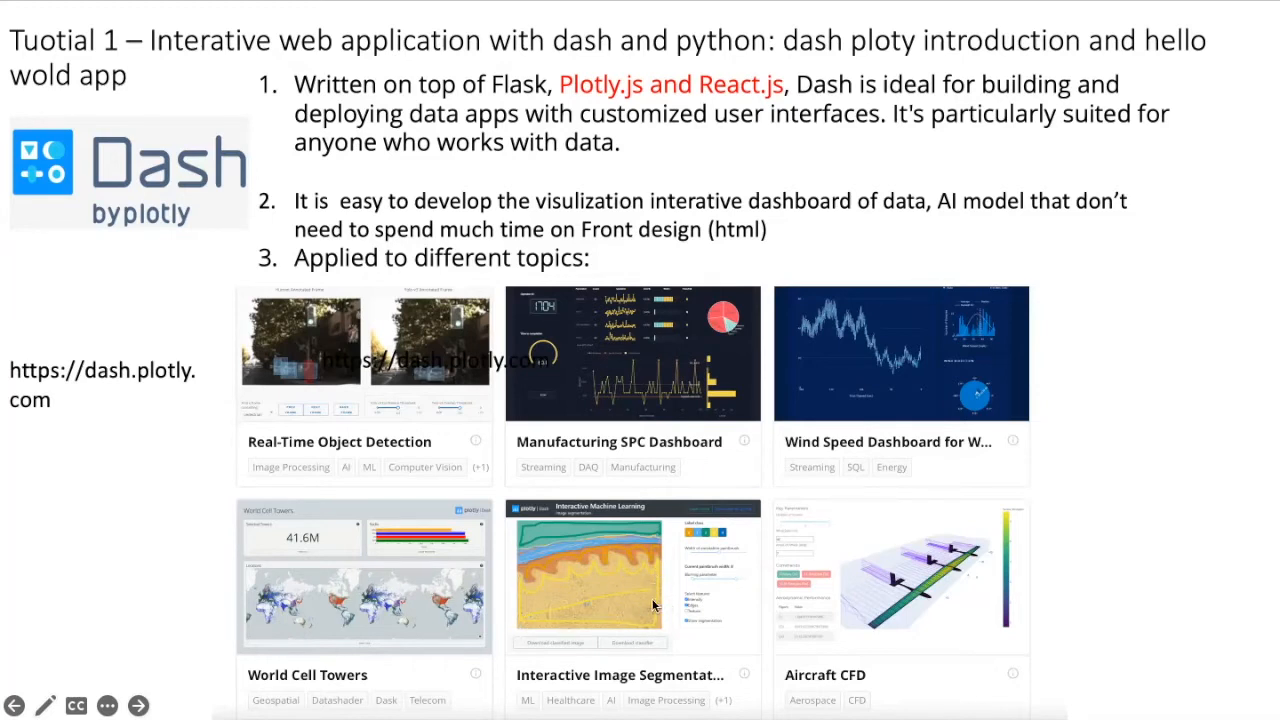
mouse_move(868, 580)
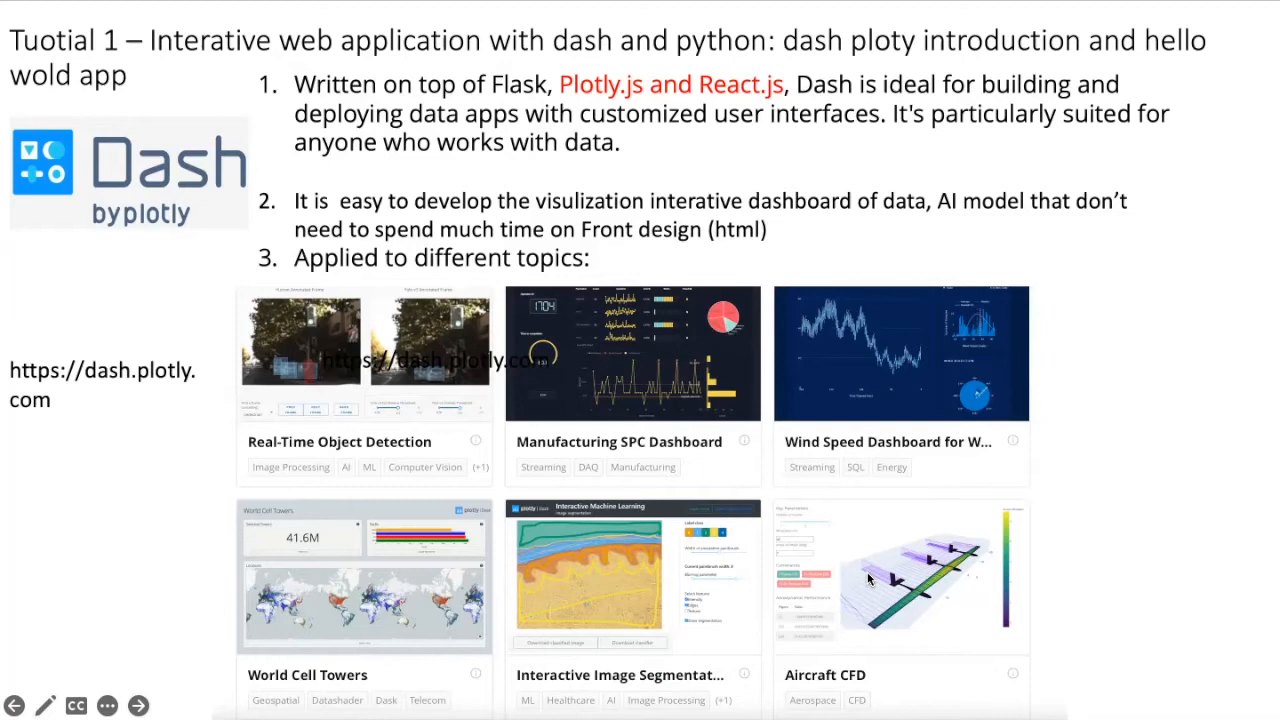
mouse_move(868, 580)
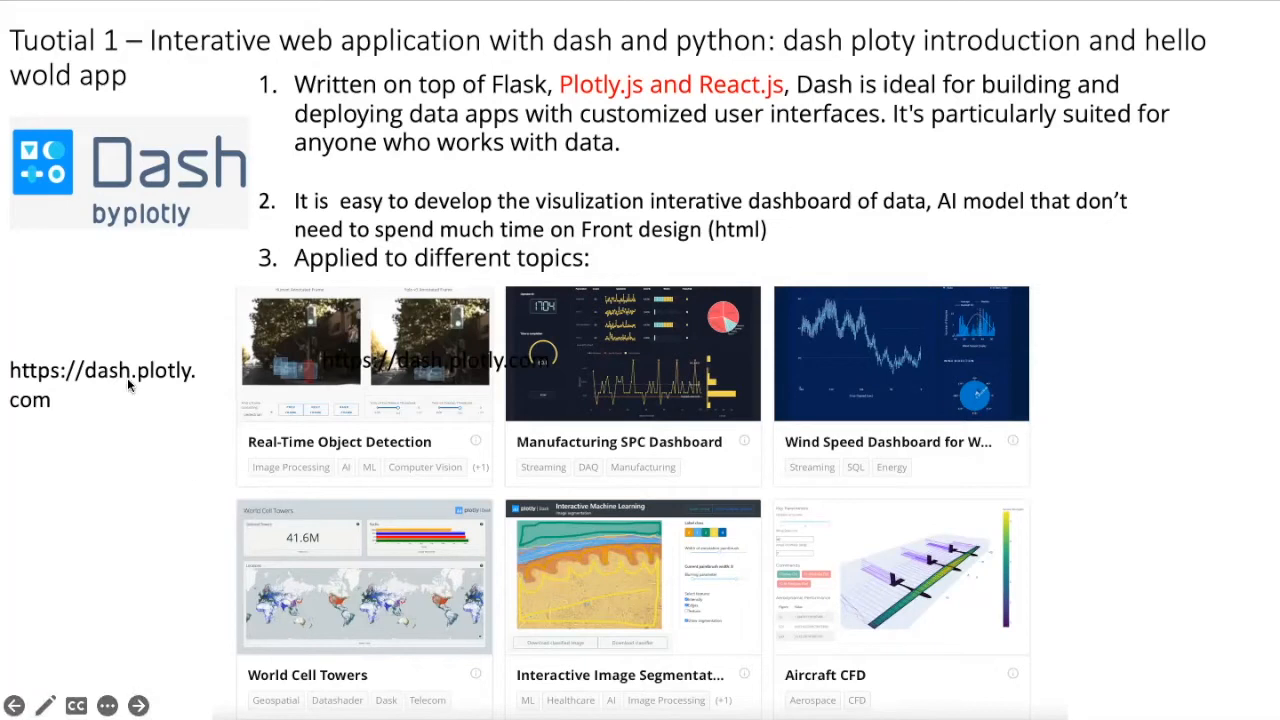
mouse_move(120, 392)
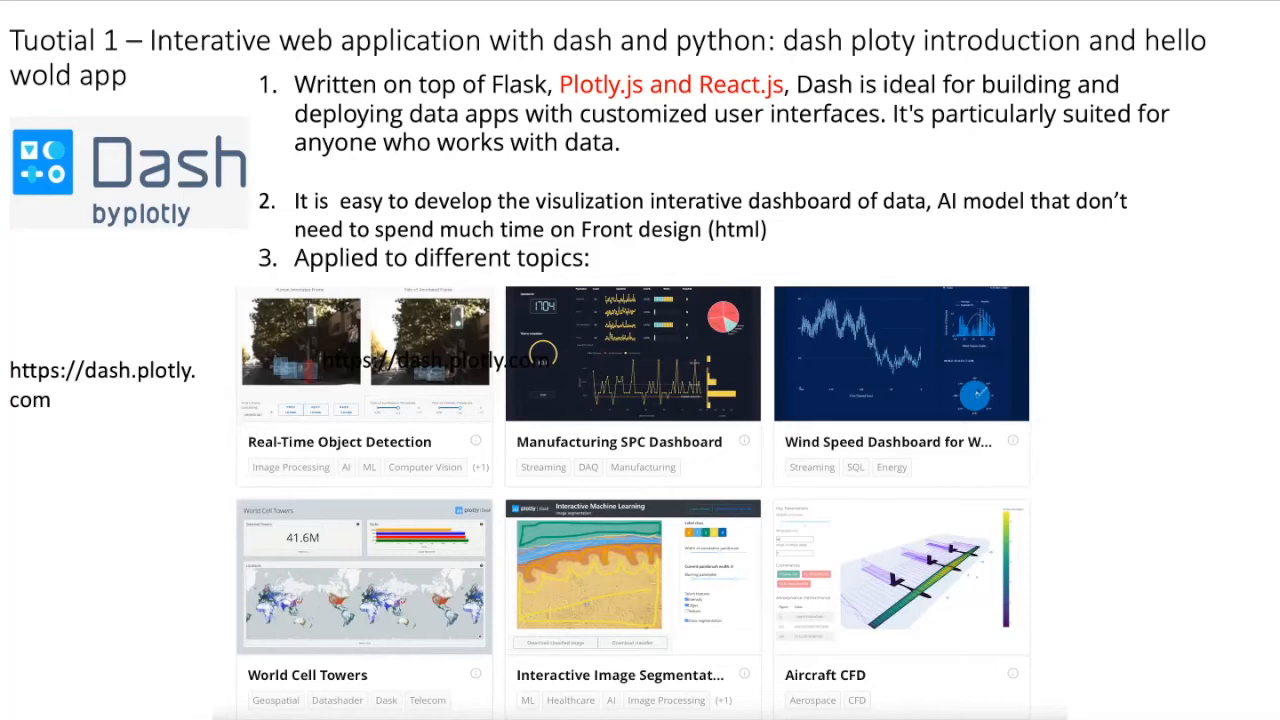
mouse_move(180, 404)
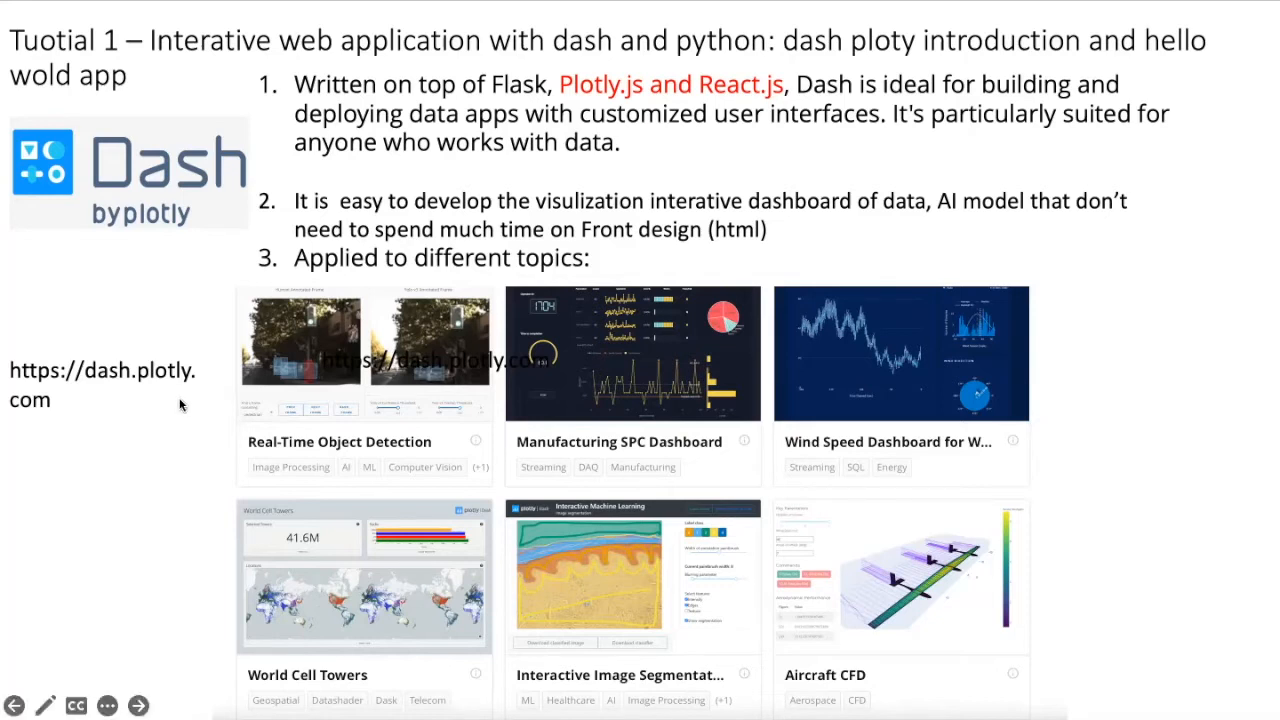
mouse_move(368, 400)
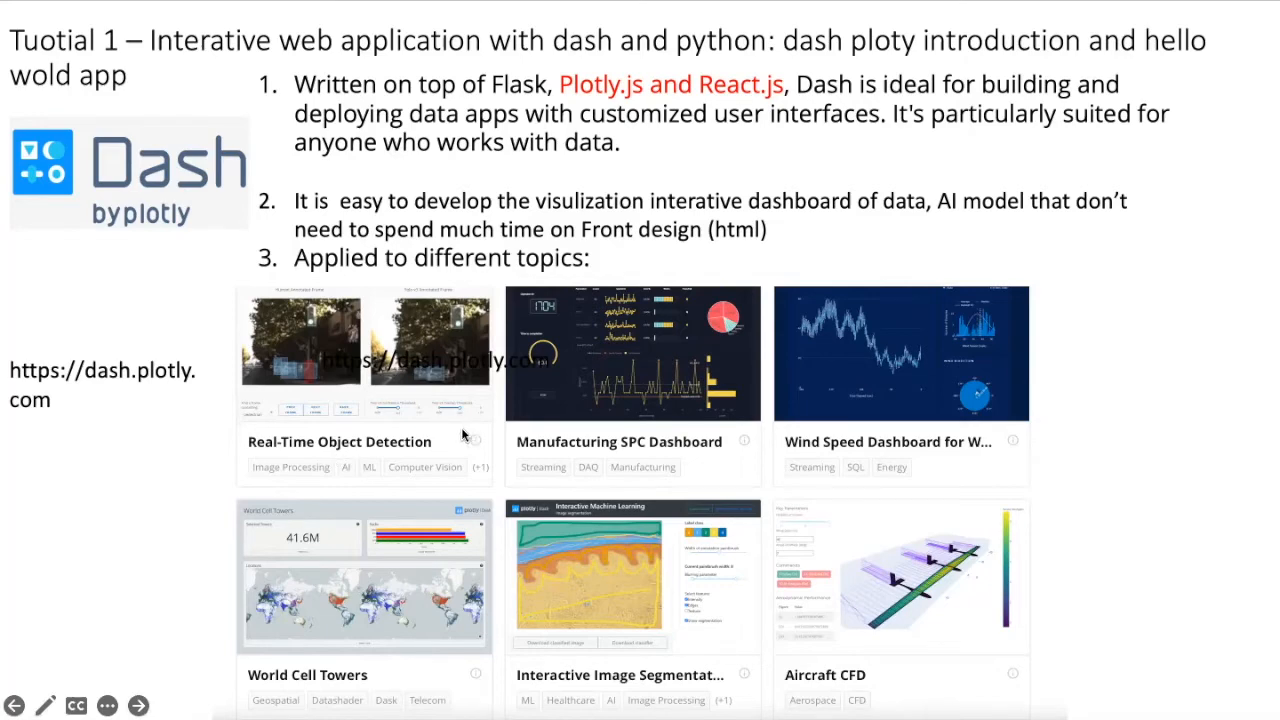
- Advance the slideshow to the install slide with pip commands and the Hello world code sample
click(138, 704)
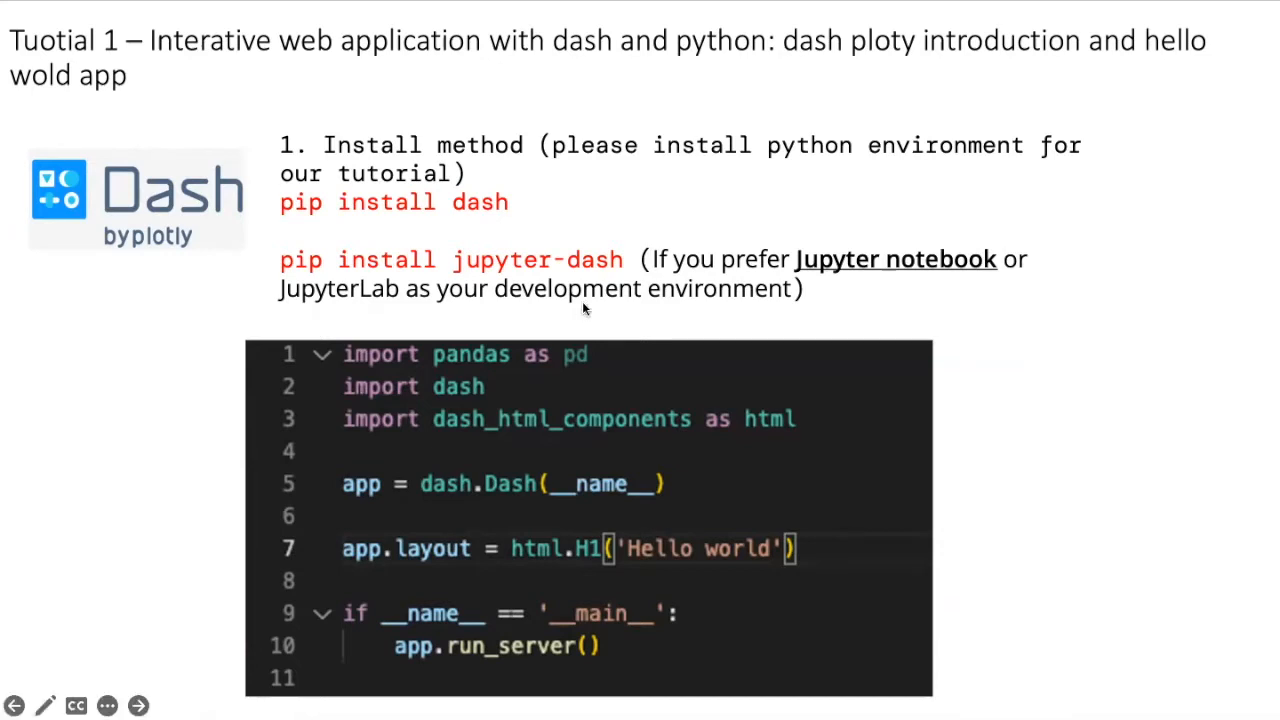
mouse_move(330, 224)
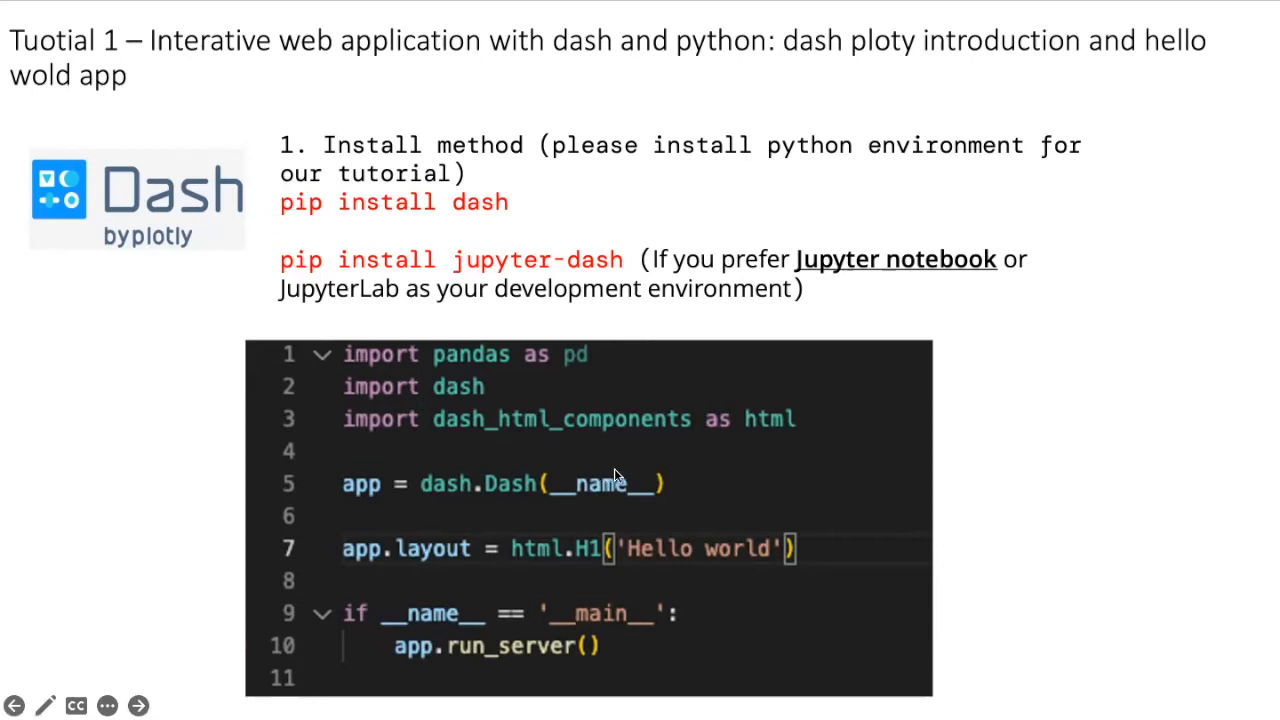
mouse_move(464, 496)
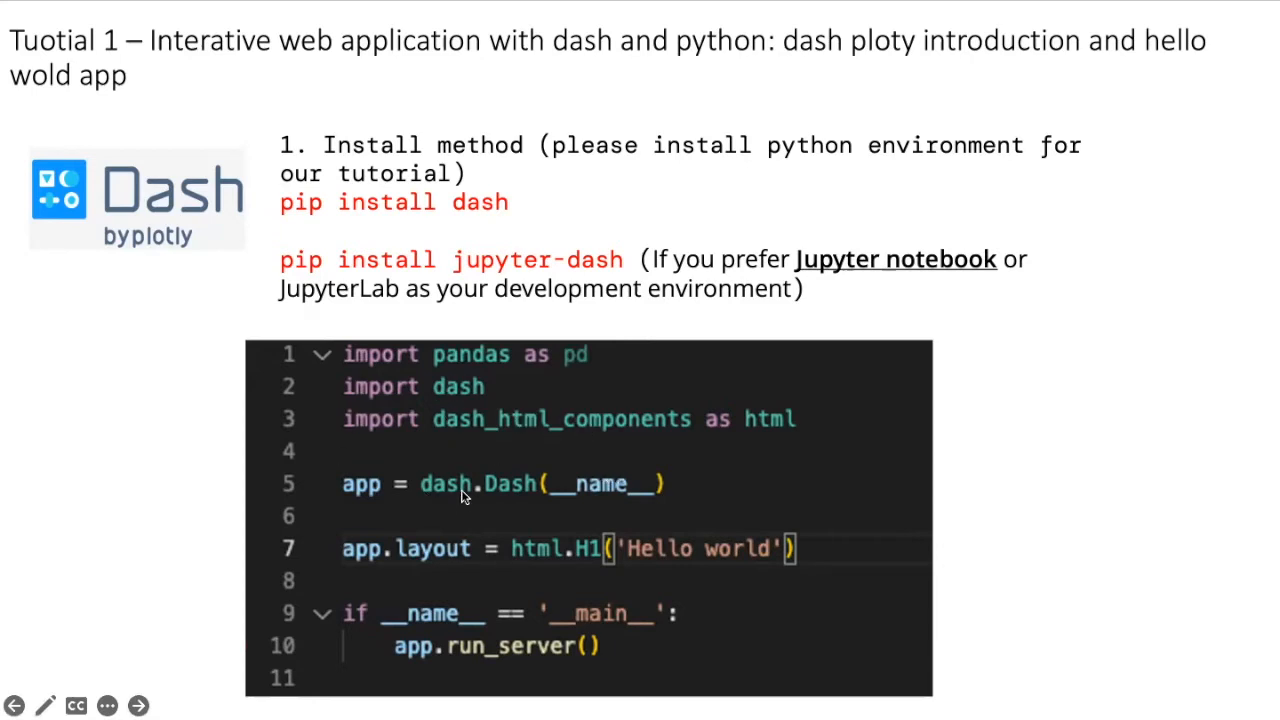
mouse_move(428, 440)
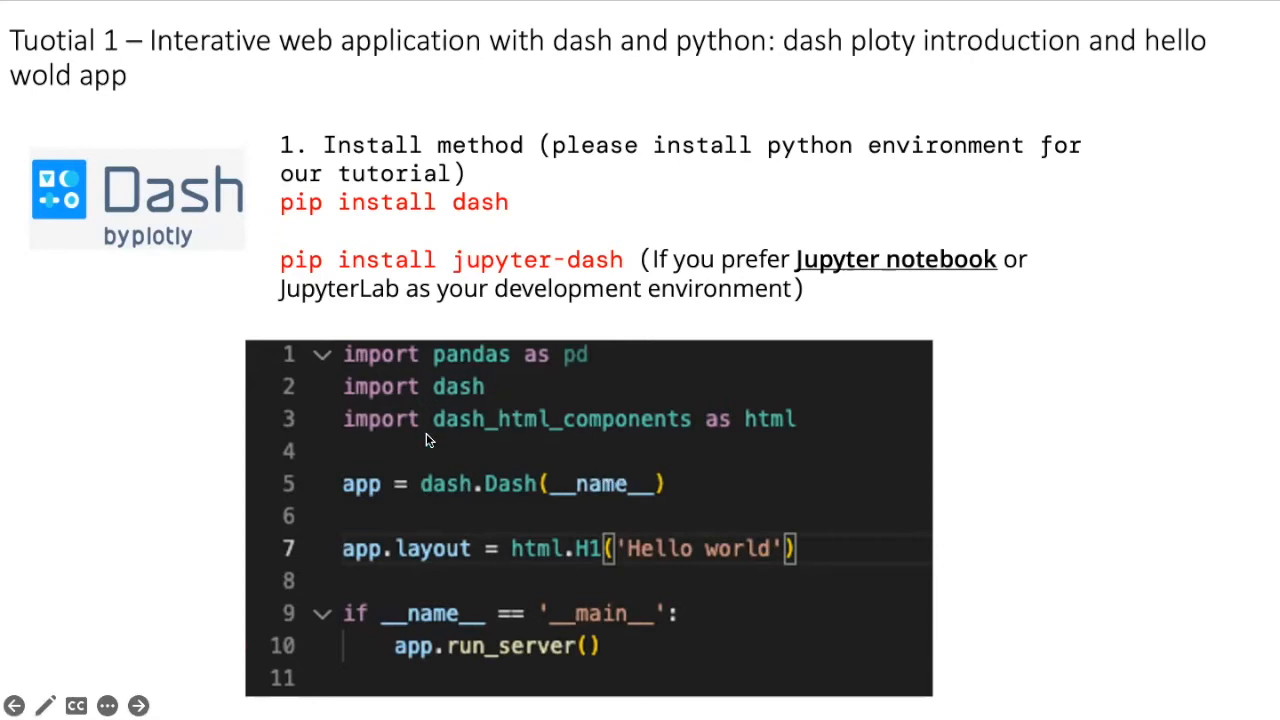
mouse_move(500, 464)
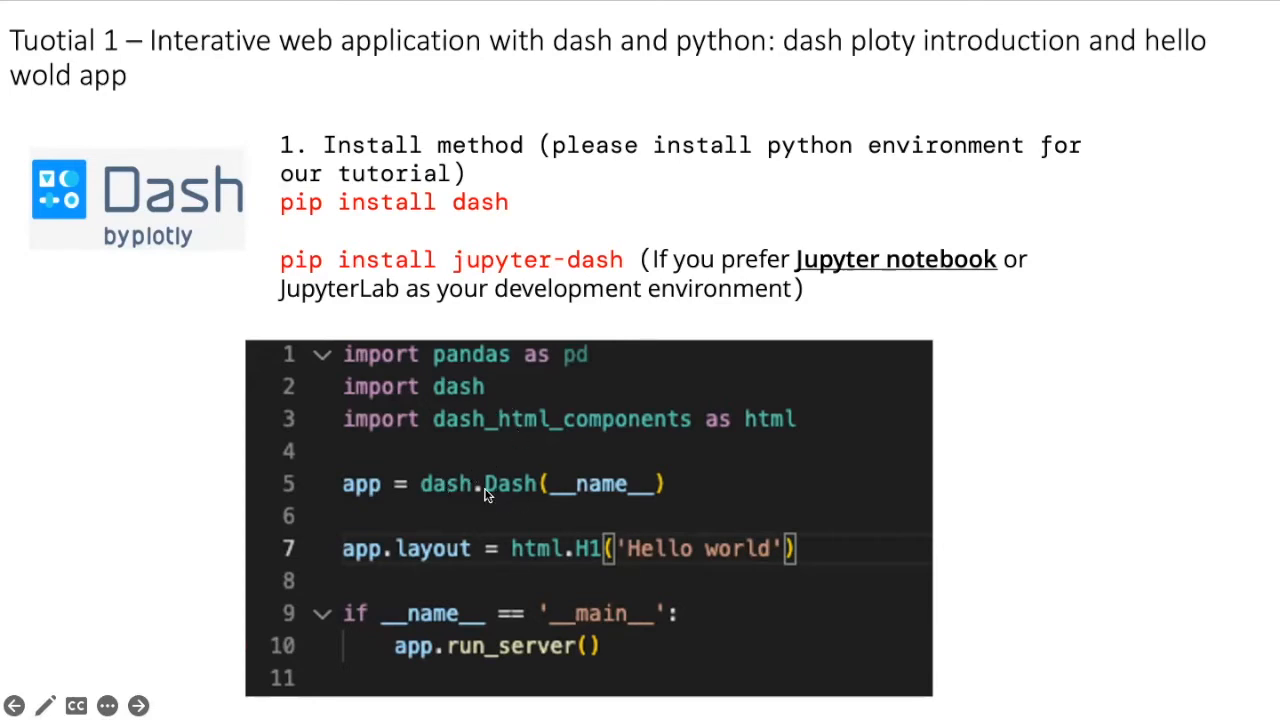
mouse_move(730, 442)
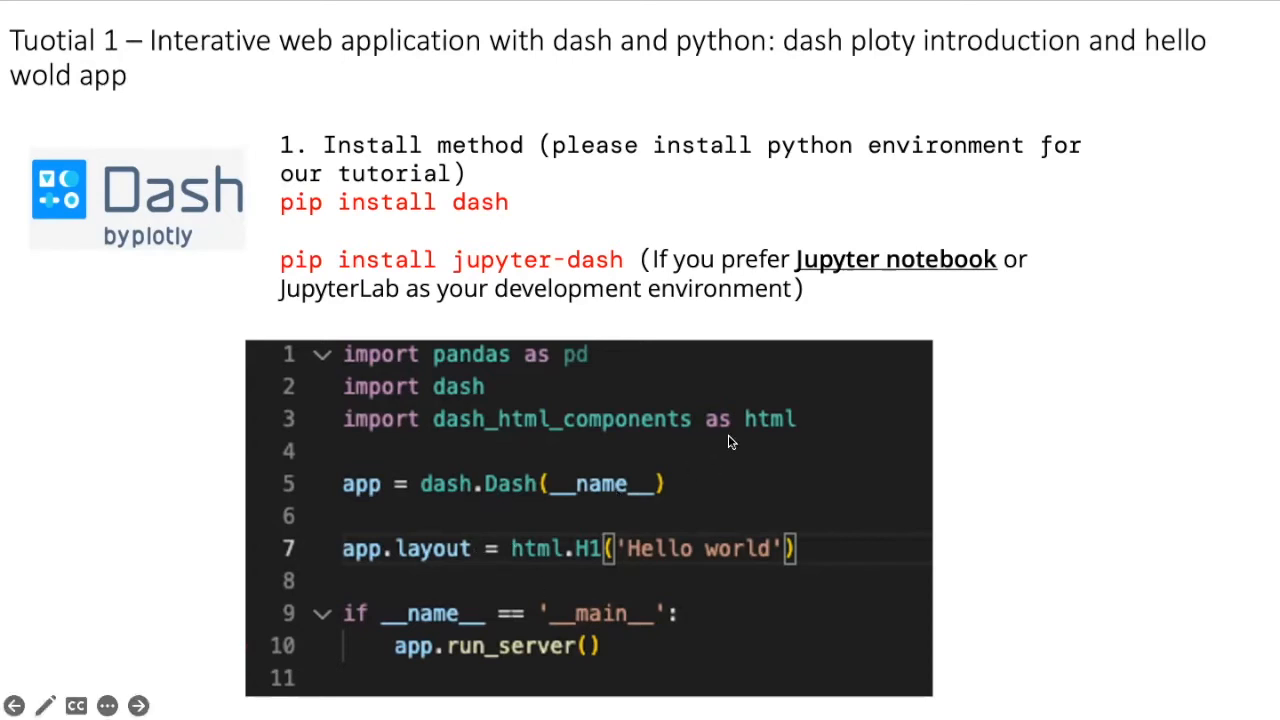
mouse_move(648, 556)
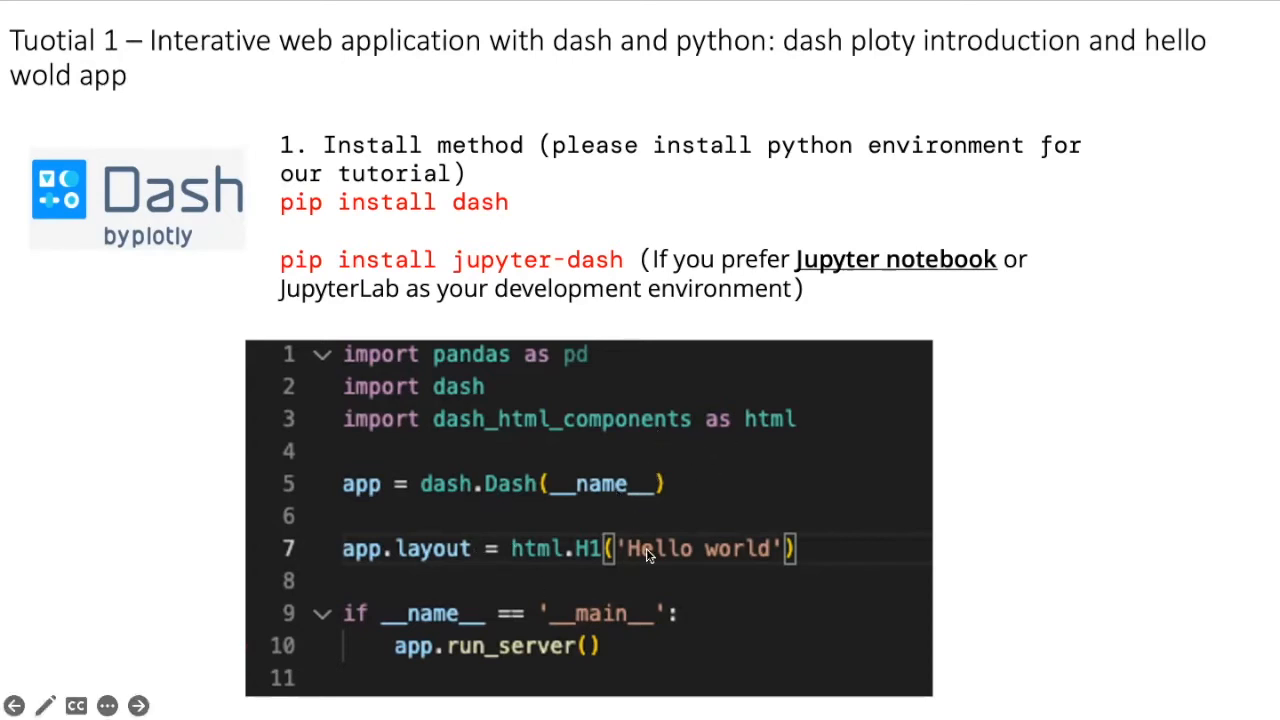
mouse_move(668, 564)
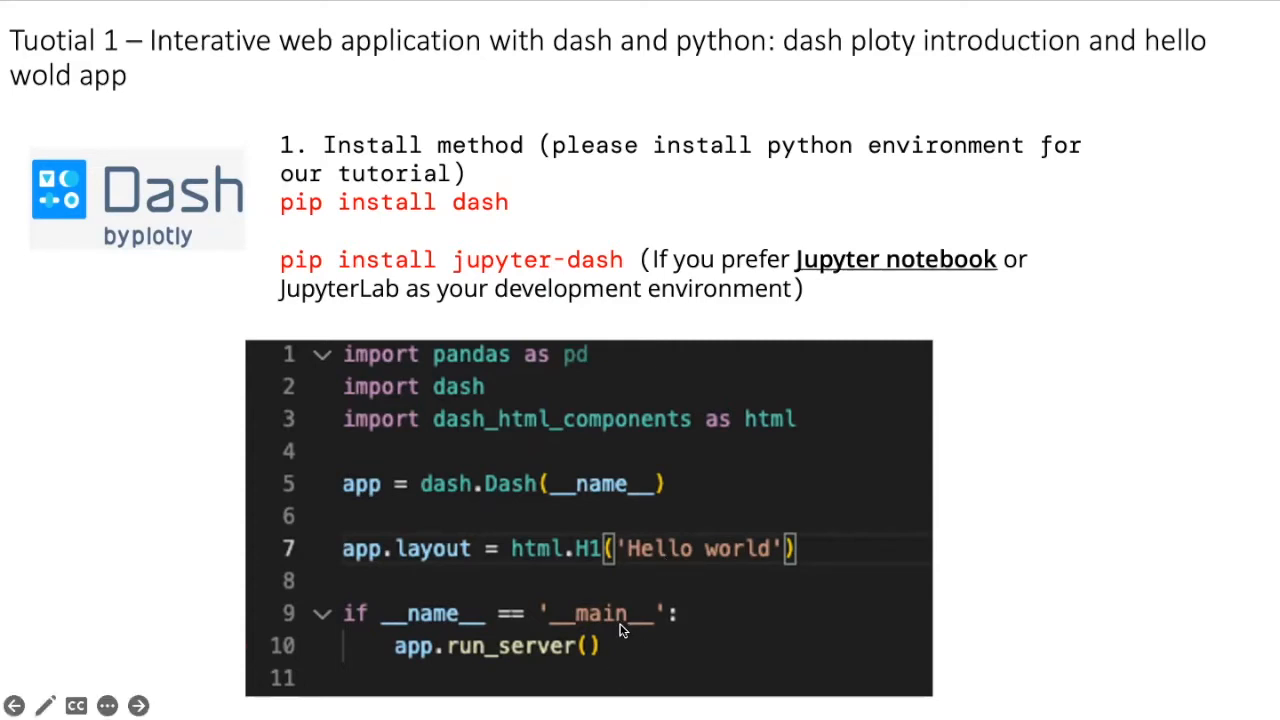
mouse_move(644, 560)
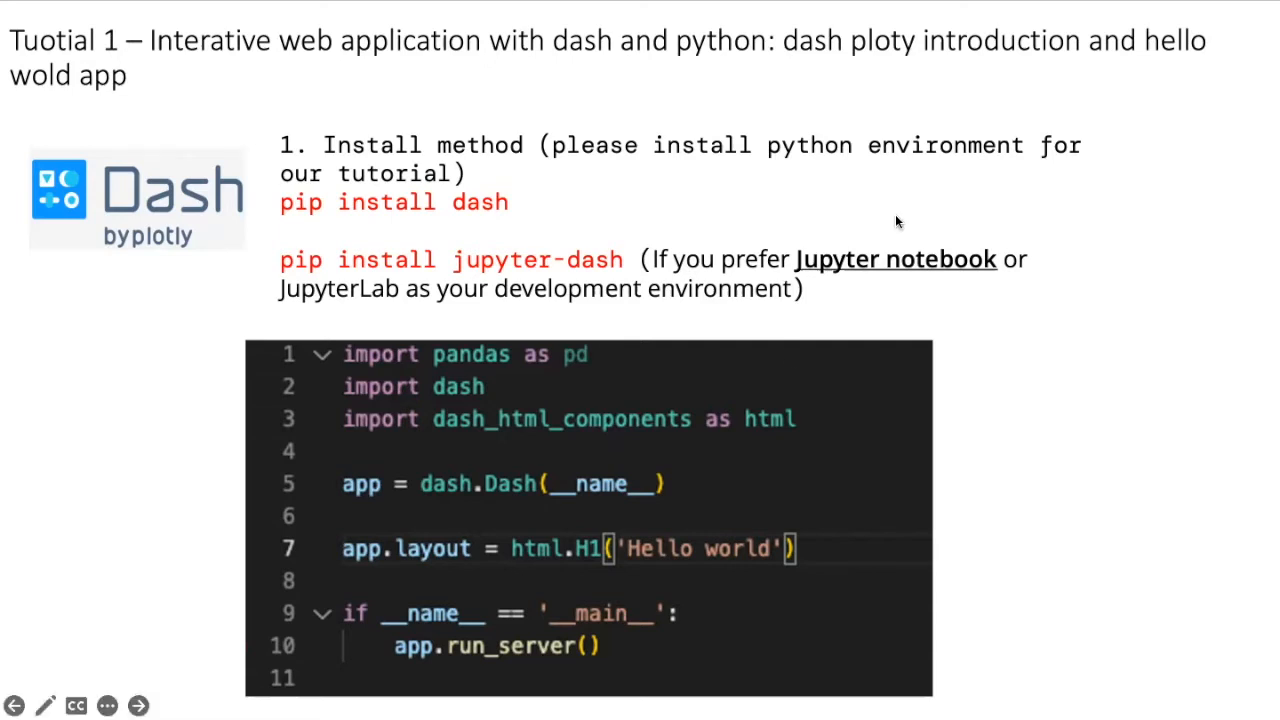
mouse_move(856, 158)
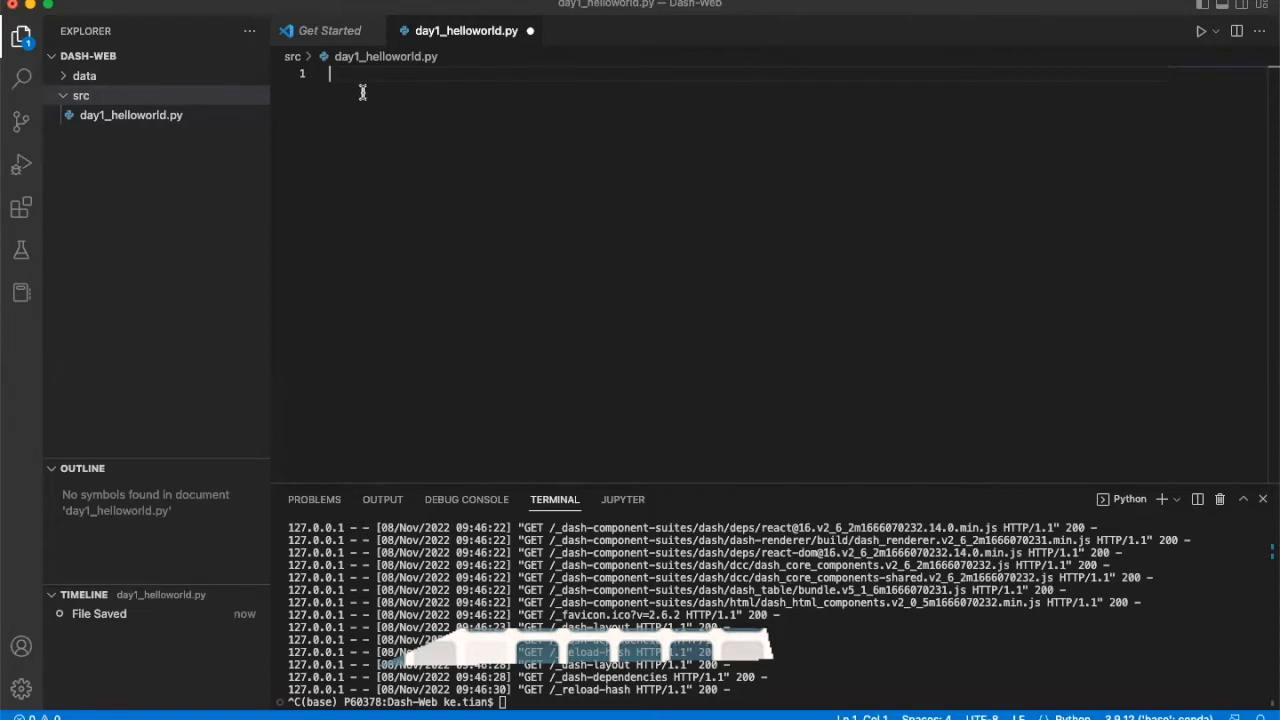
mouse_move(396, 116)
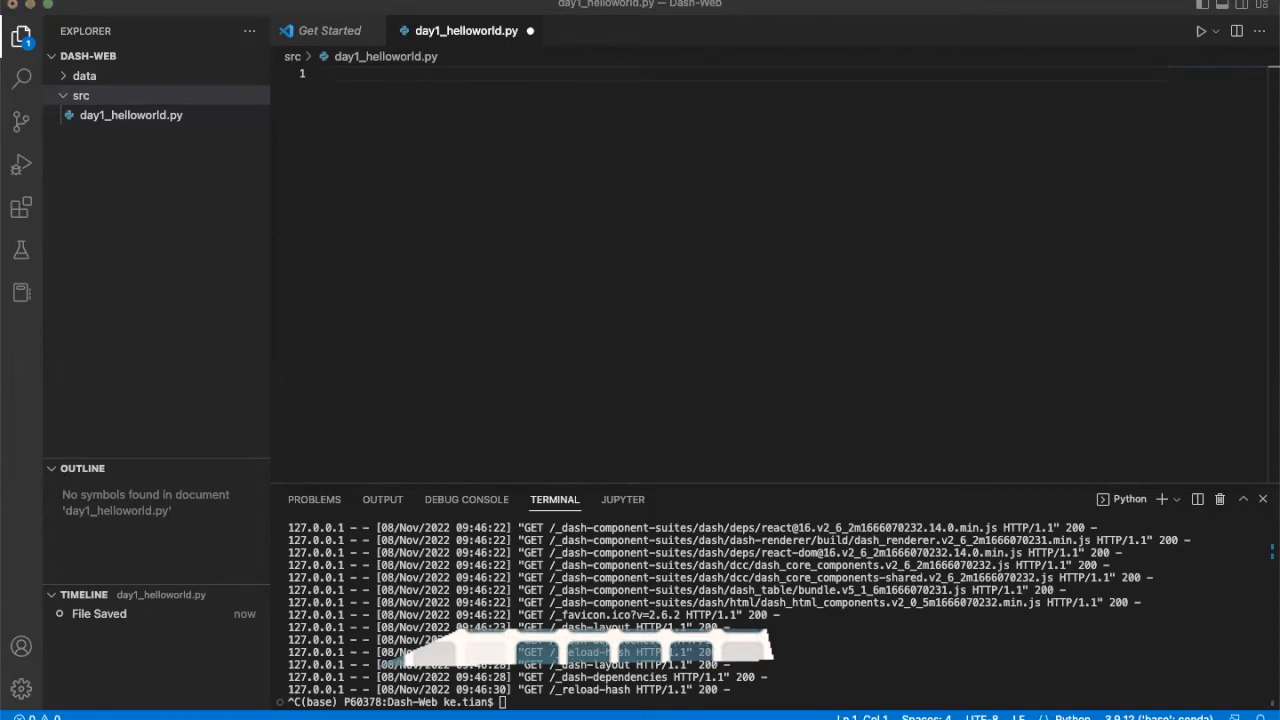
- Write 'import dash' and 'import dash_html_components as html' at the top of day1_helloworld.py
text(import)
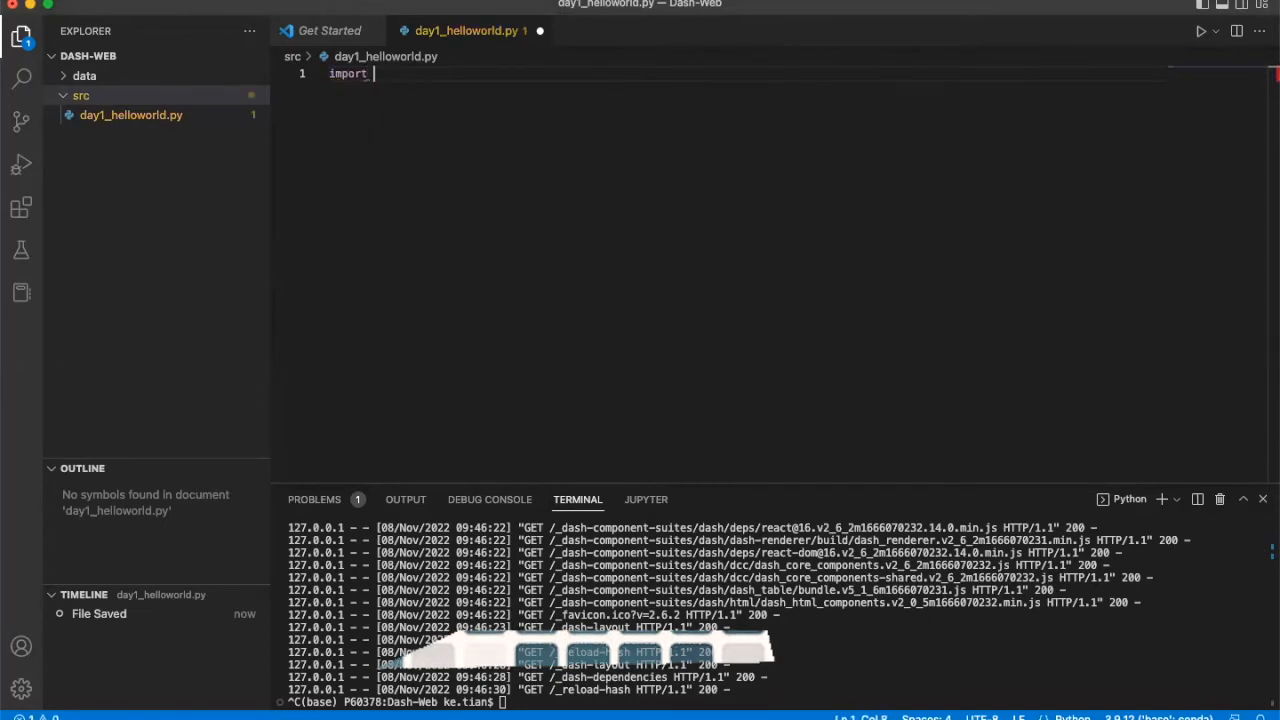
text(pa)
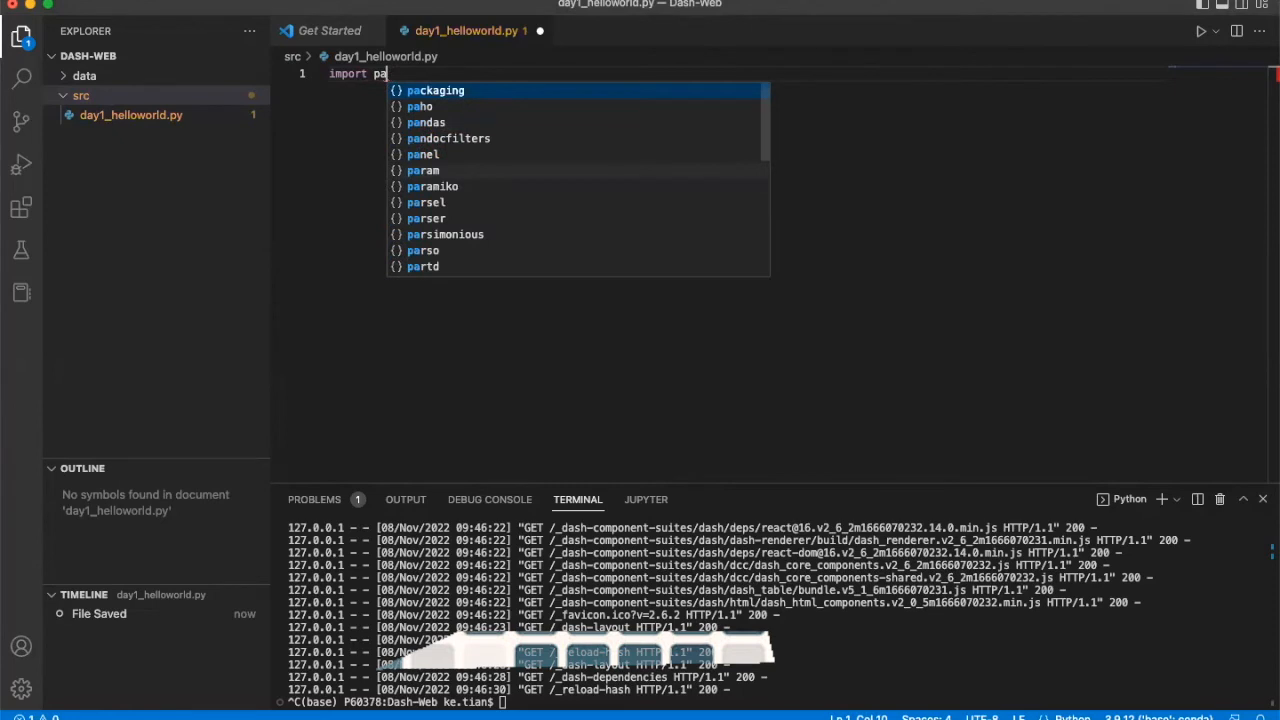
text(d)
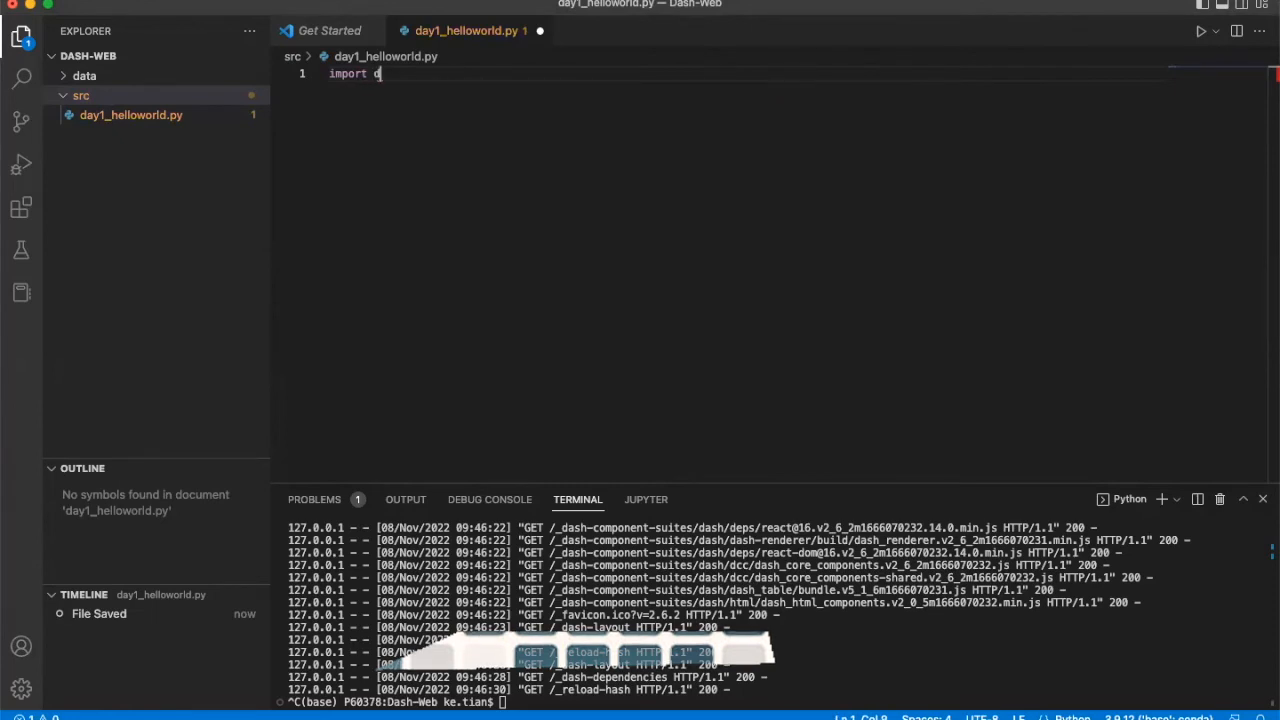
text(ash)
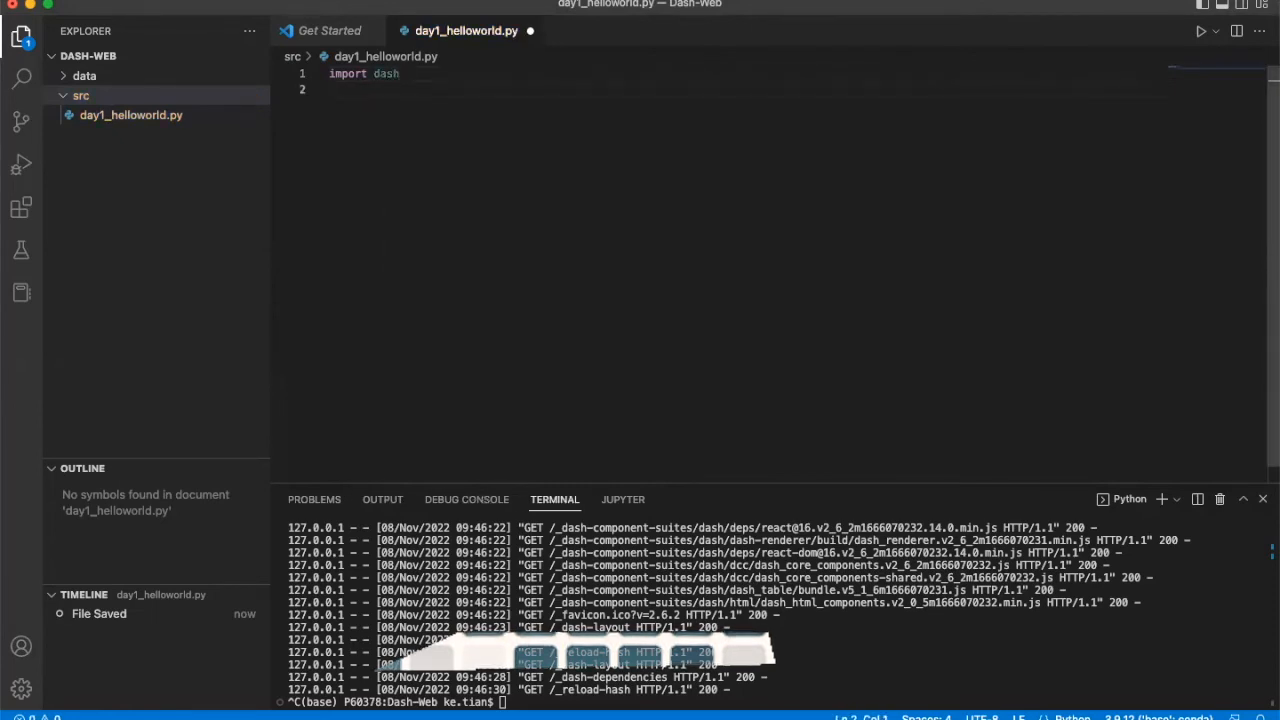
text(import)
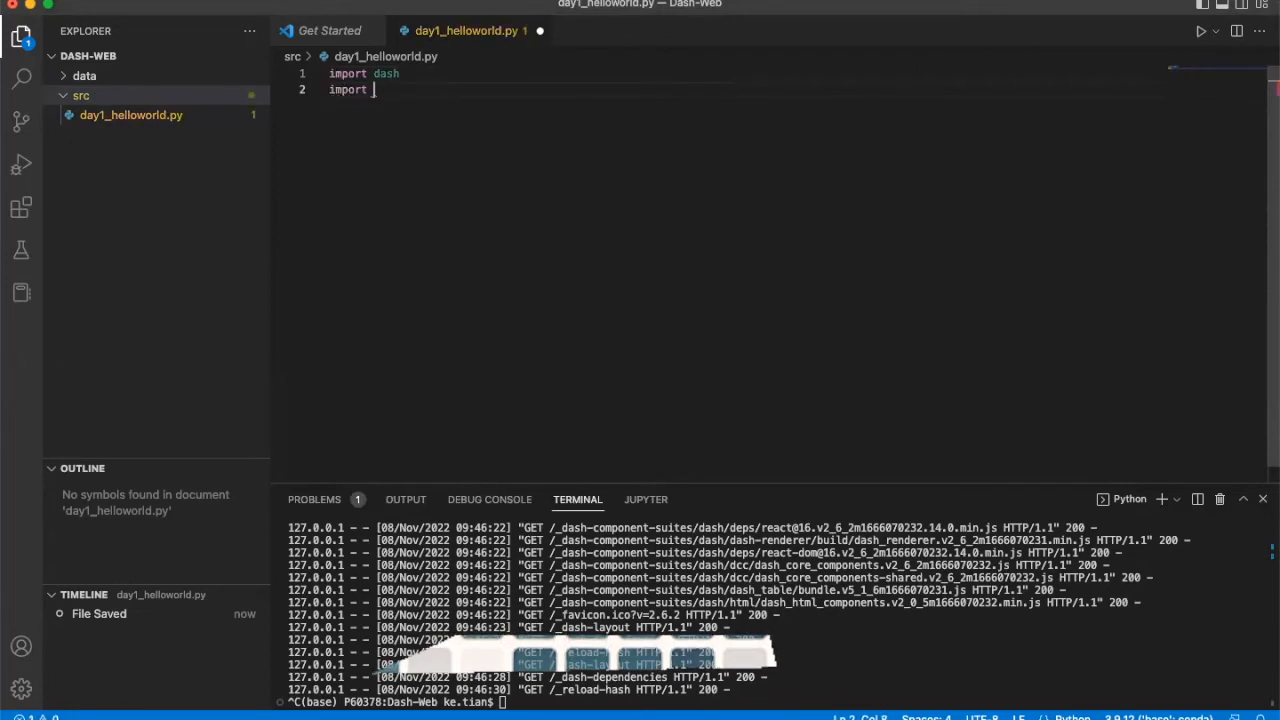
text(dash_html_components as html)
text(app)
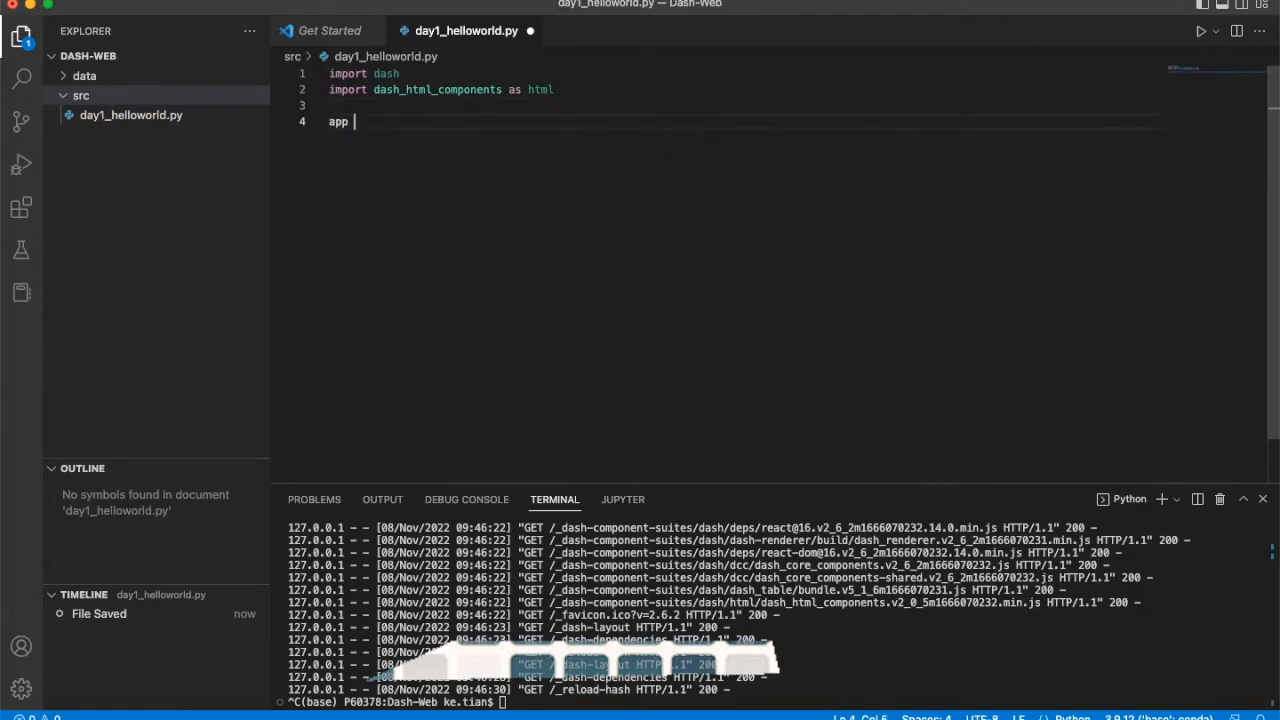
- Create the app with app = dash.Dash(__name__) below the imports
text(=)
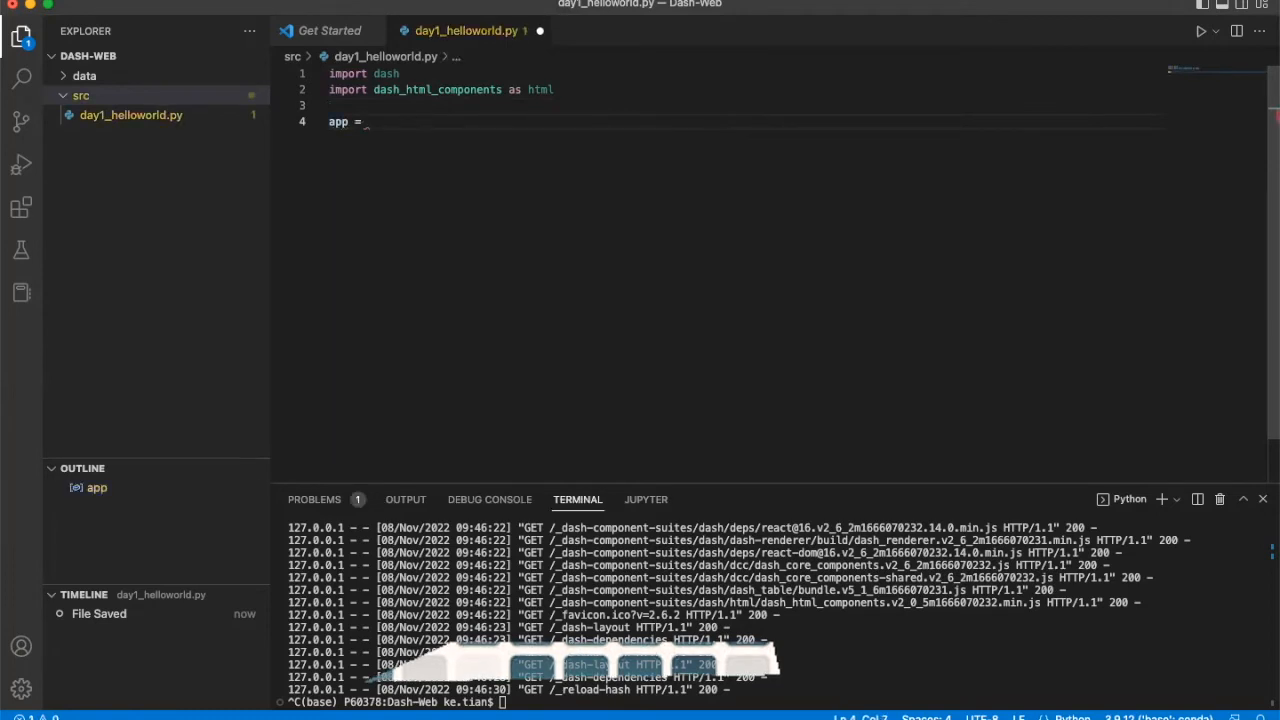
text(dash)
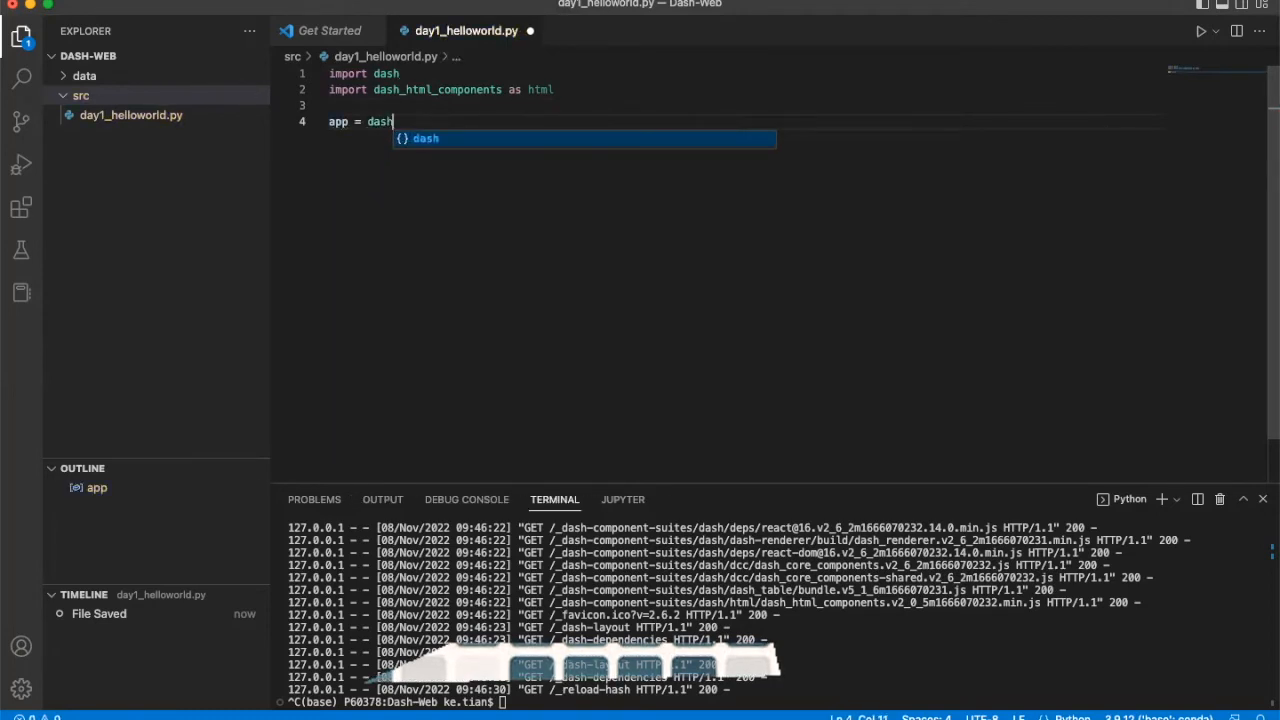
text(.Dash)
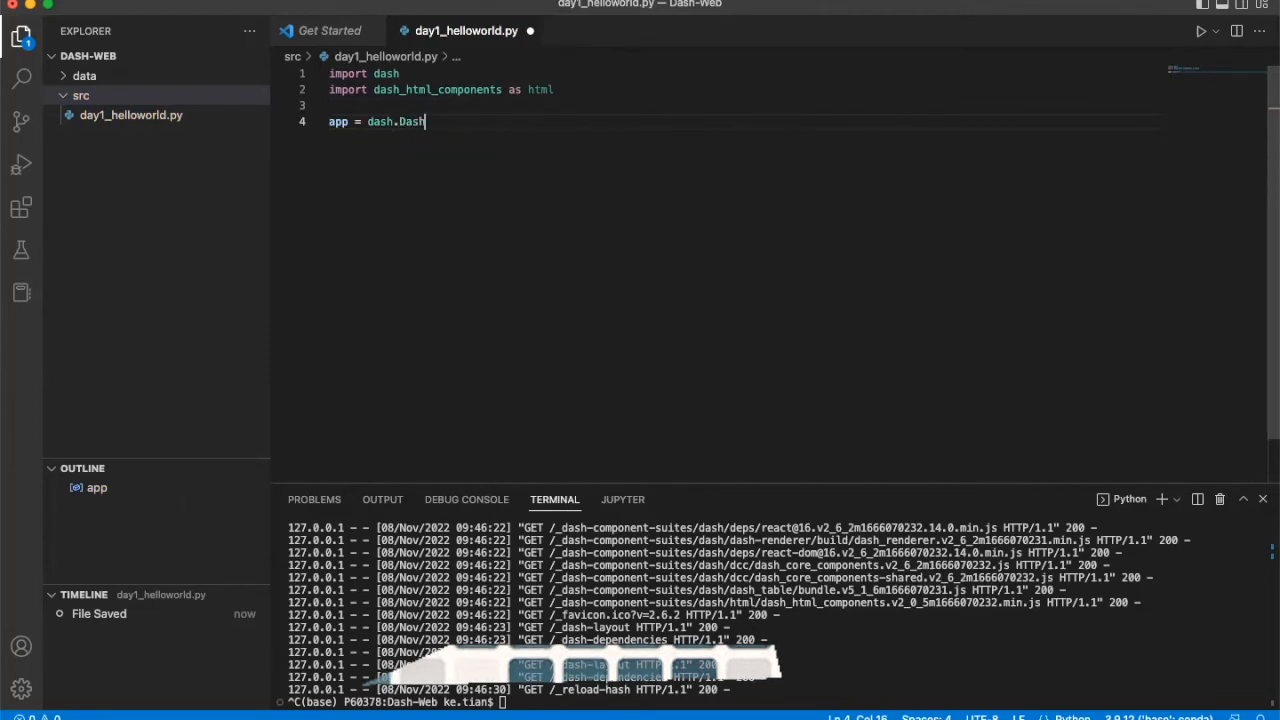
text((__name__)
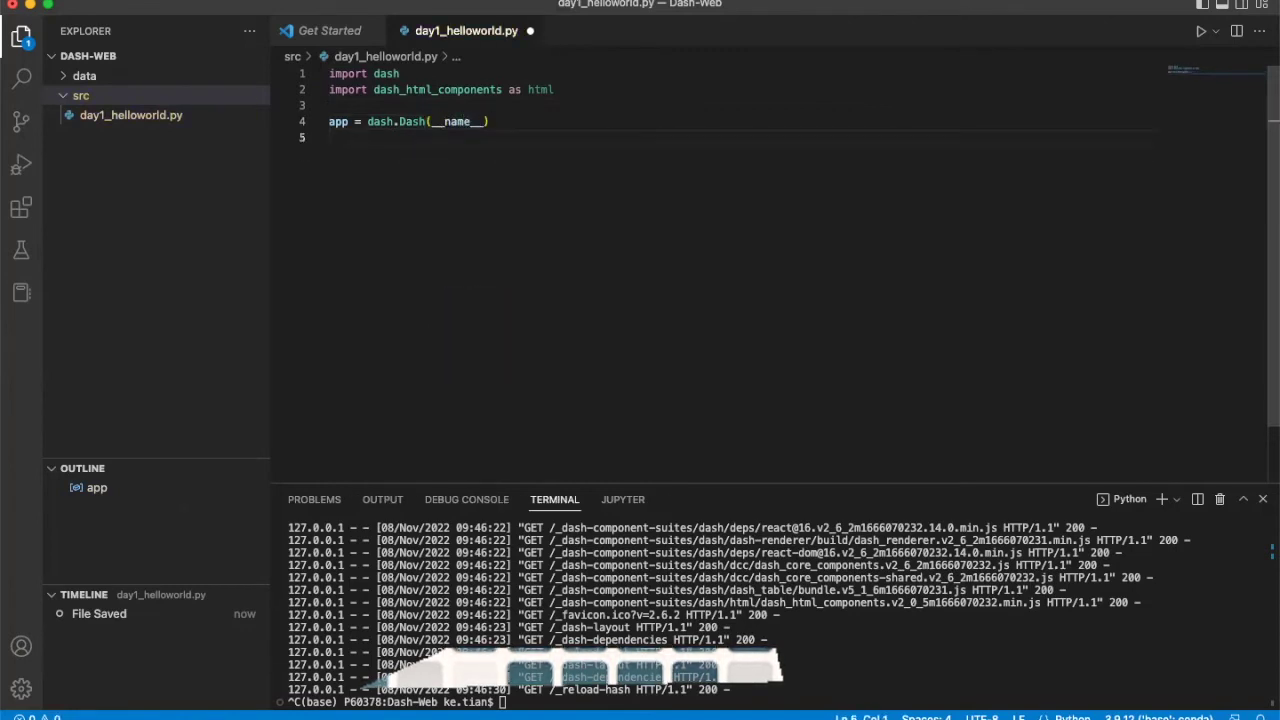
- Set app.layout to html.H1("Hello World!")
text(app.layout =)
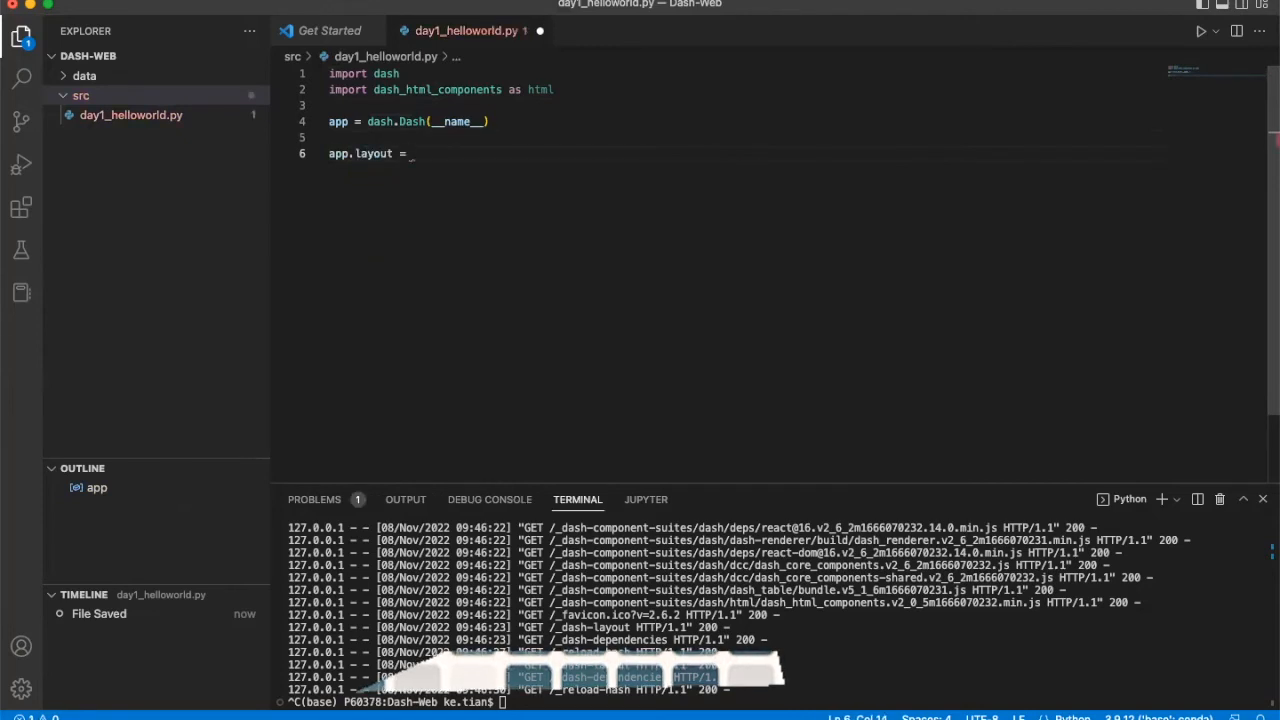
text(html)
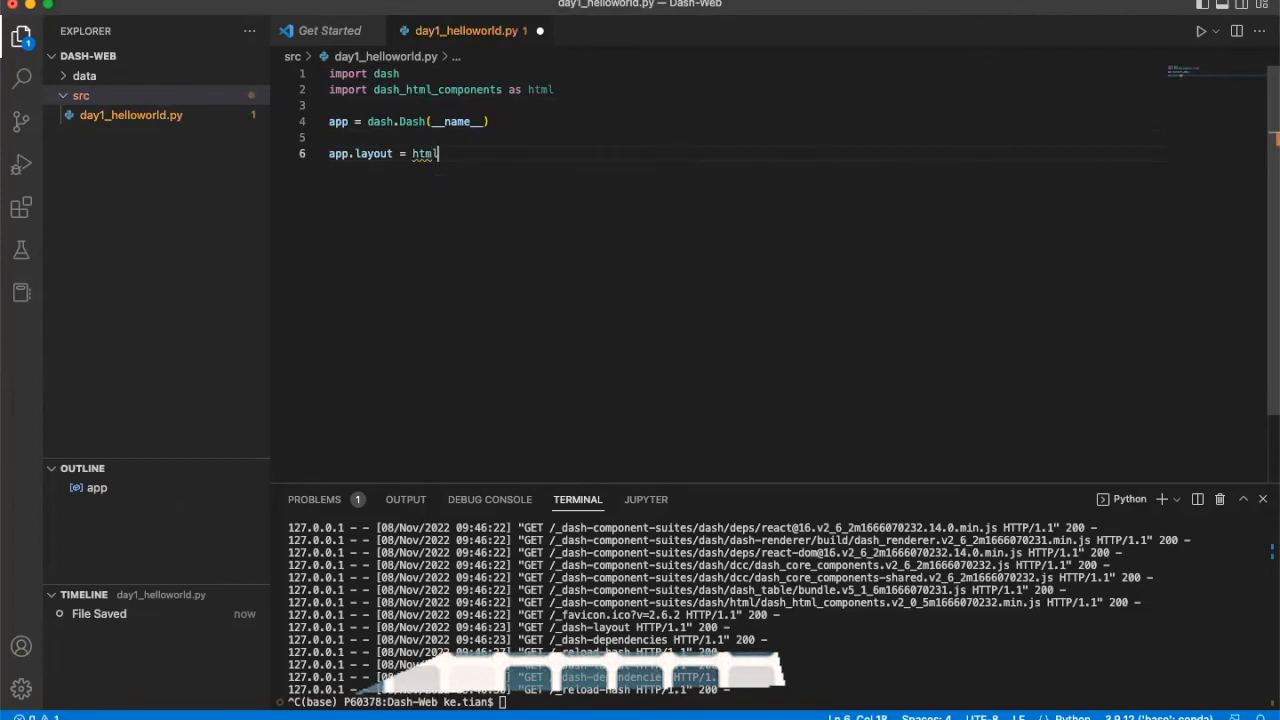
text(.H1()
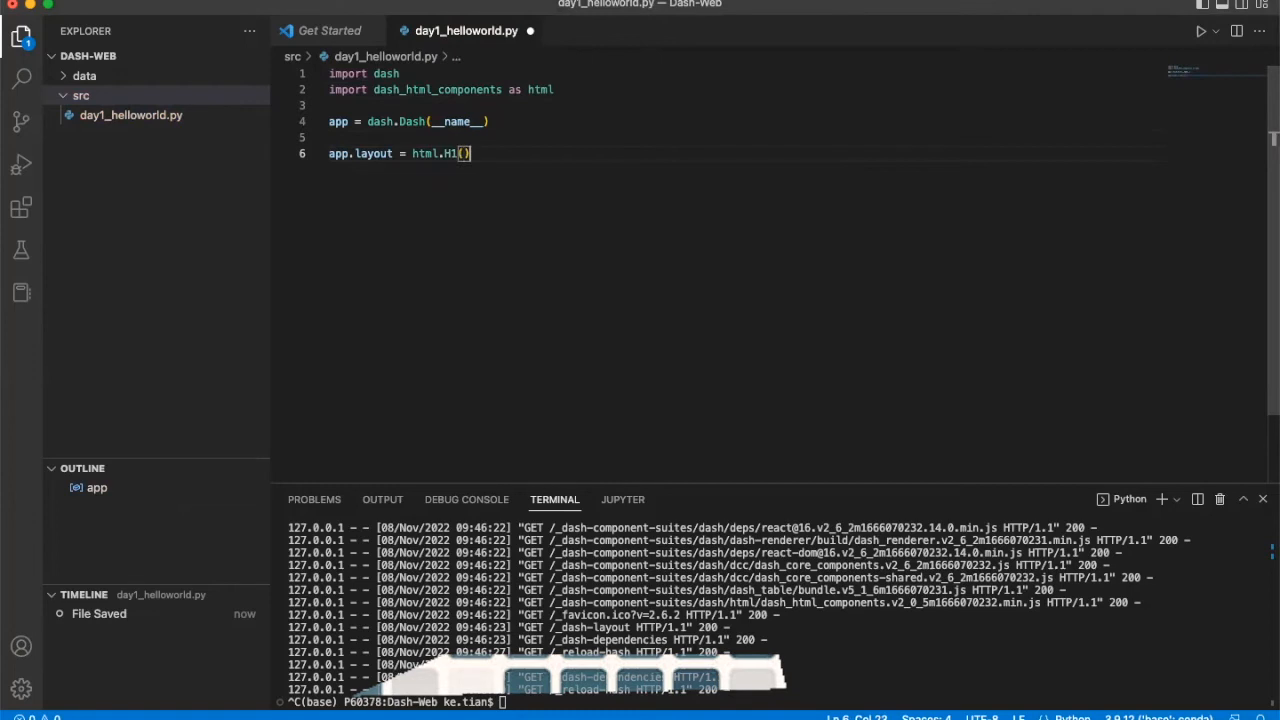
text("")
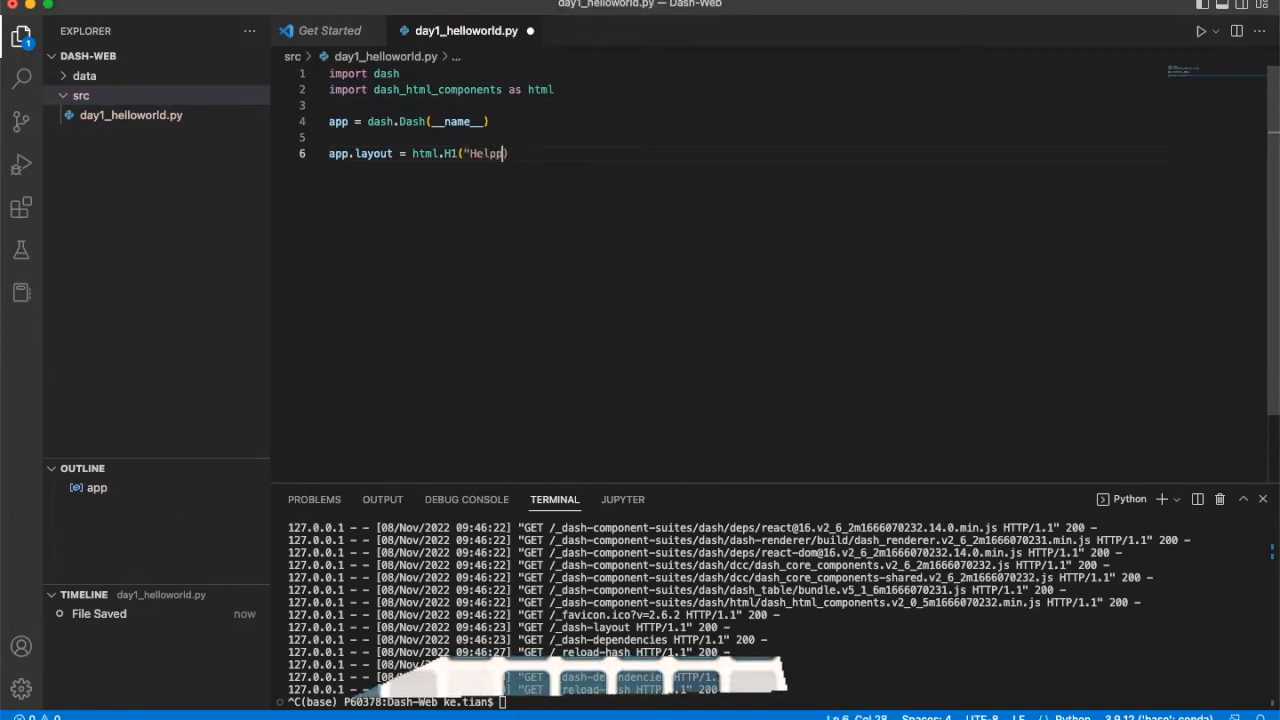
text(Hello w)
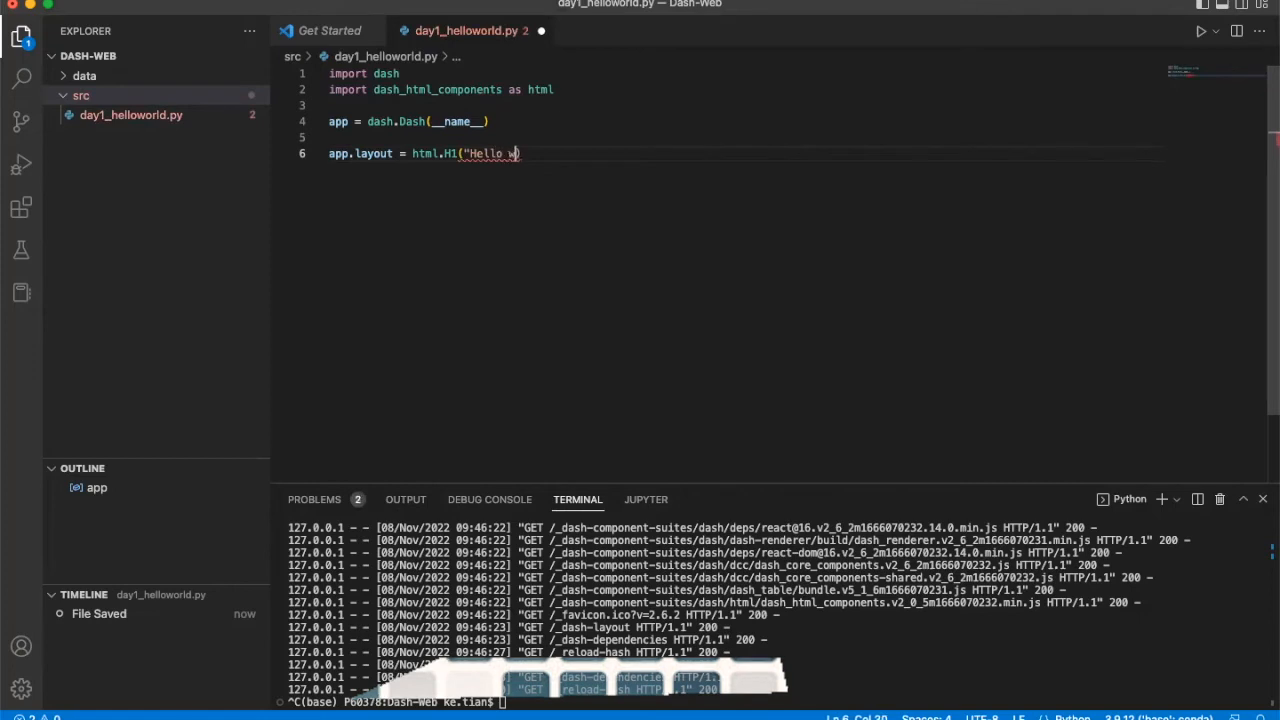
text(World)
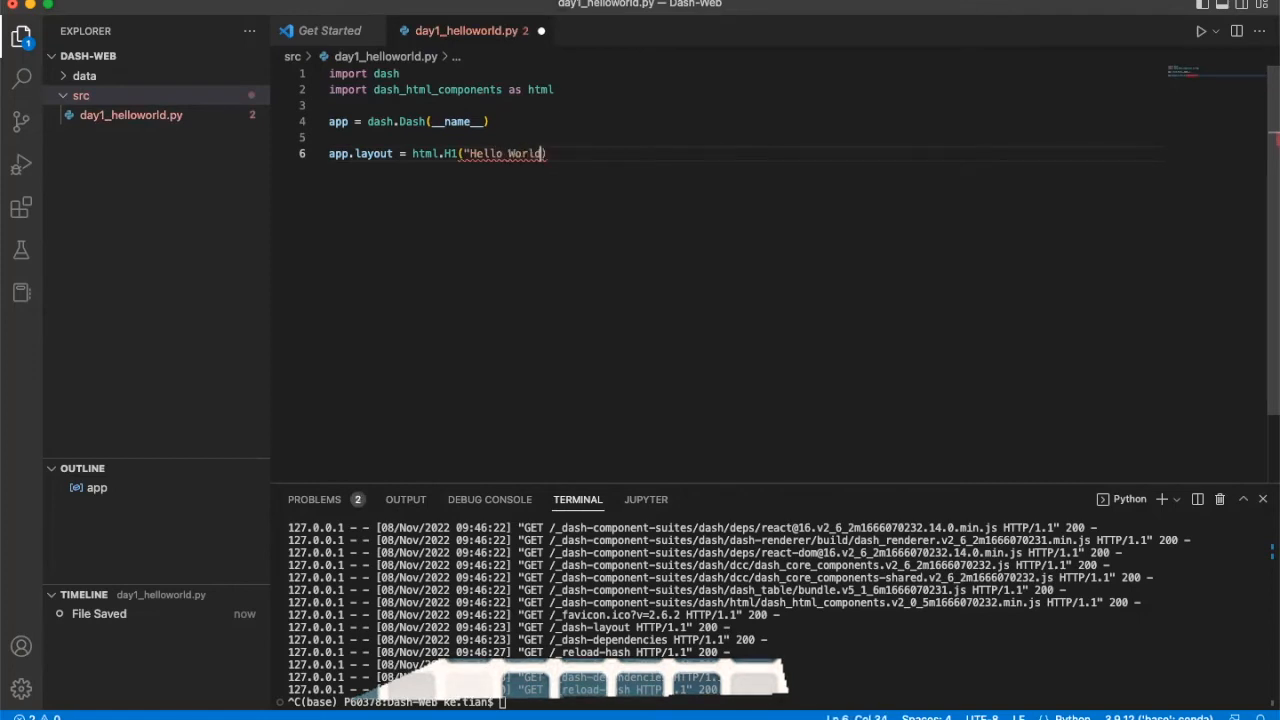
text(!")
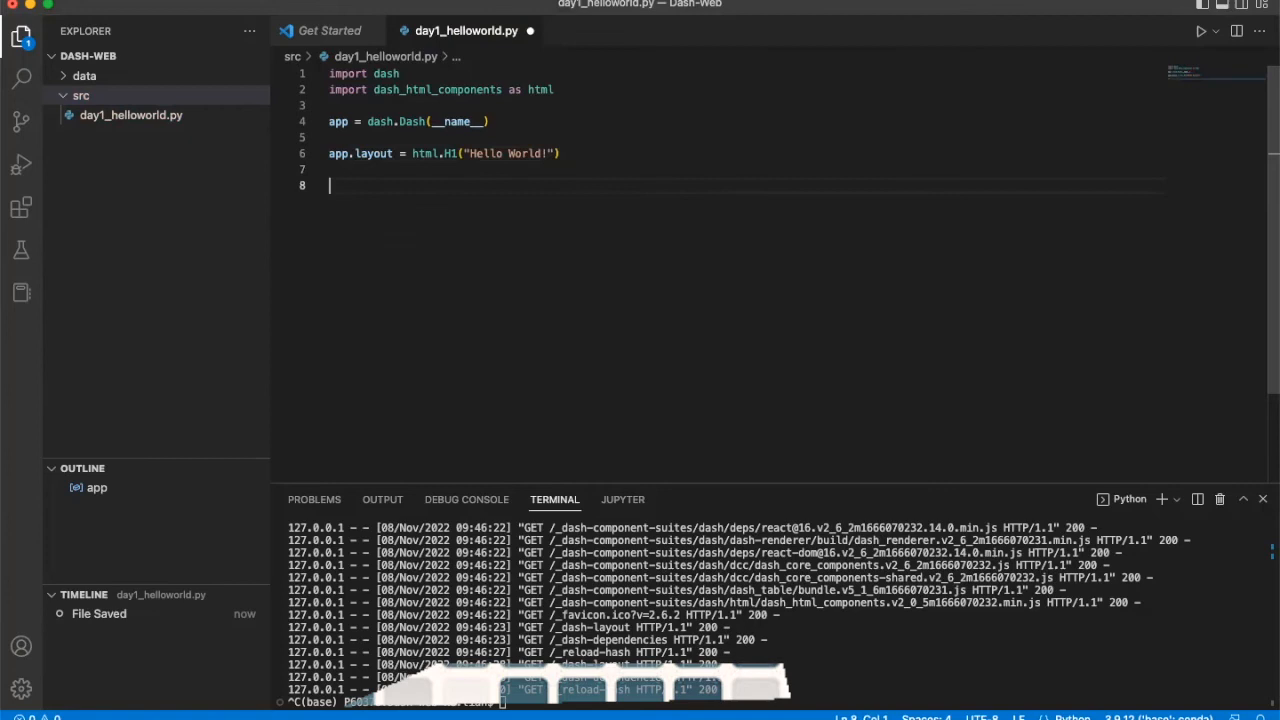
- Add the if __name__ == '__main__': guard calling app.run_server() at the end of the file
text(if __name__)
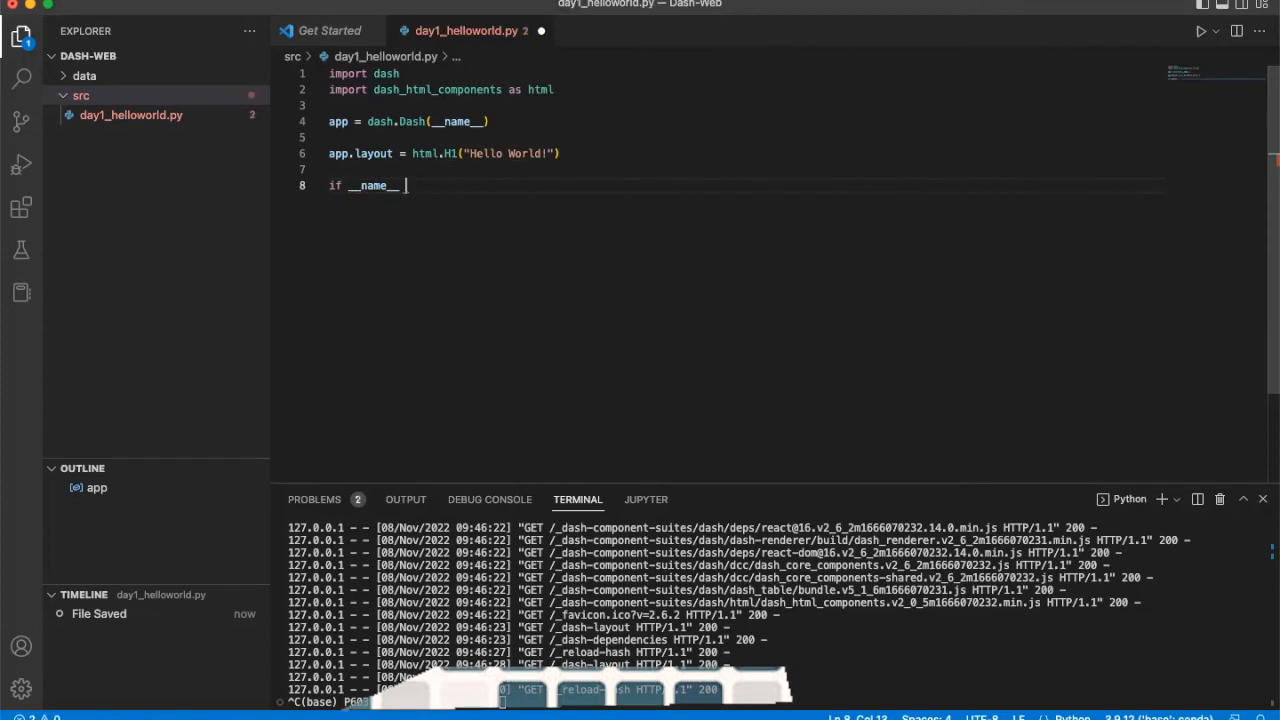
text(==)
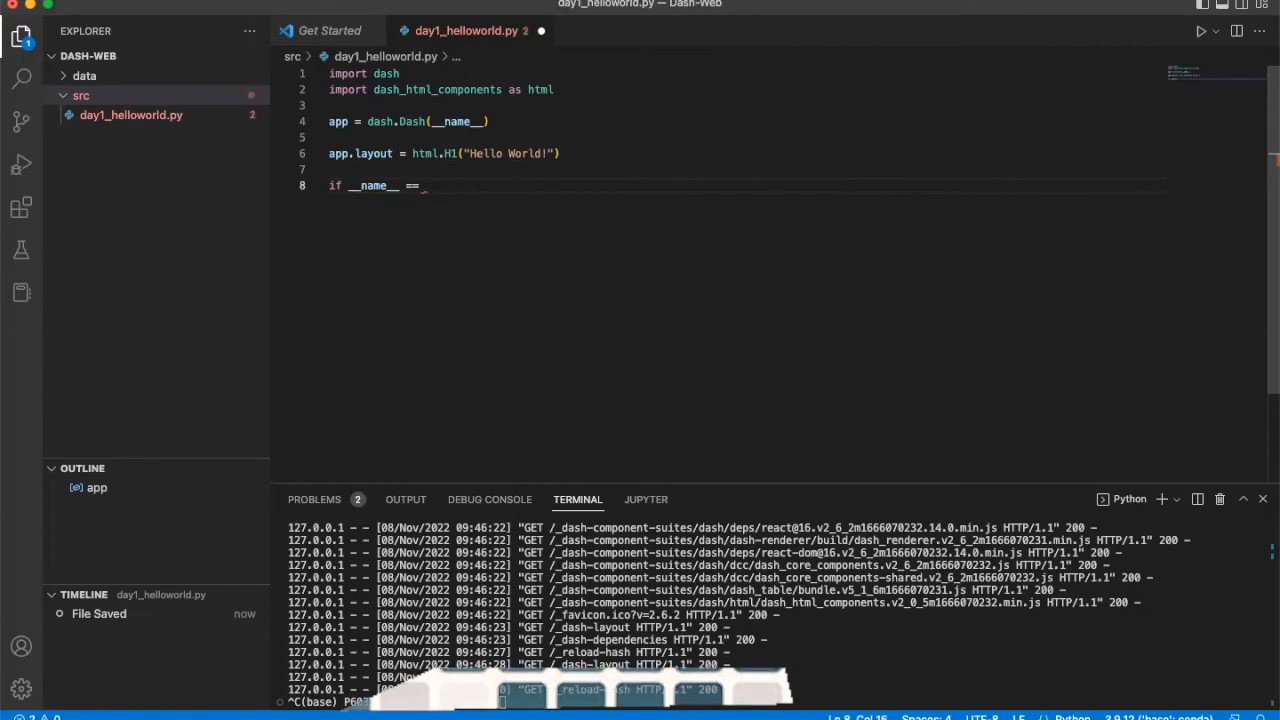
text('__')
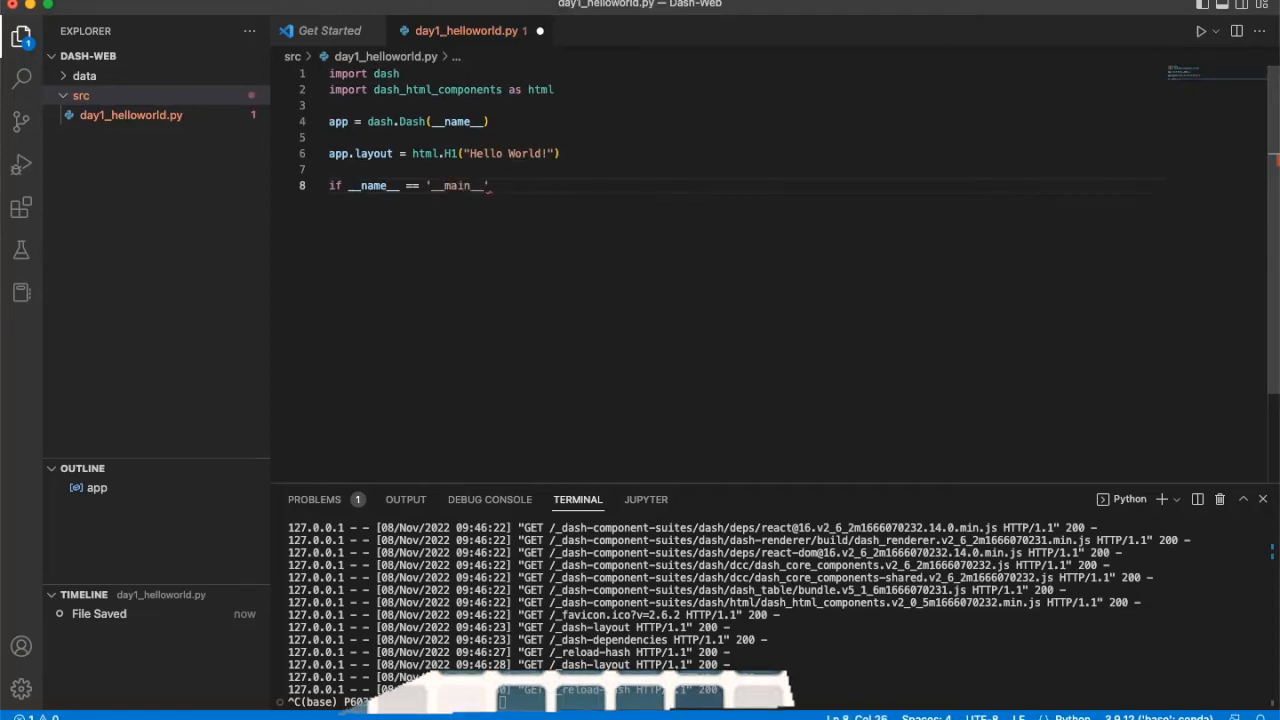
text(aa)
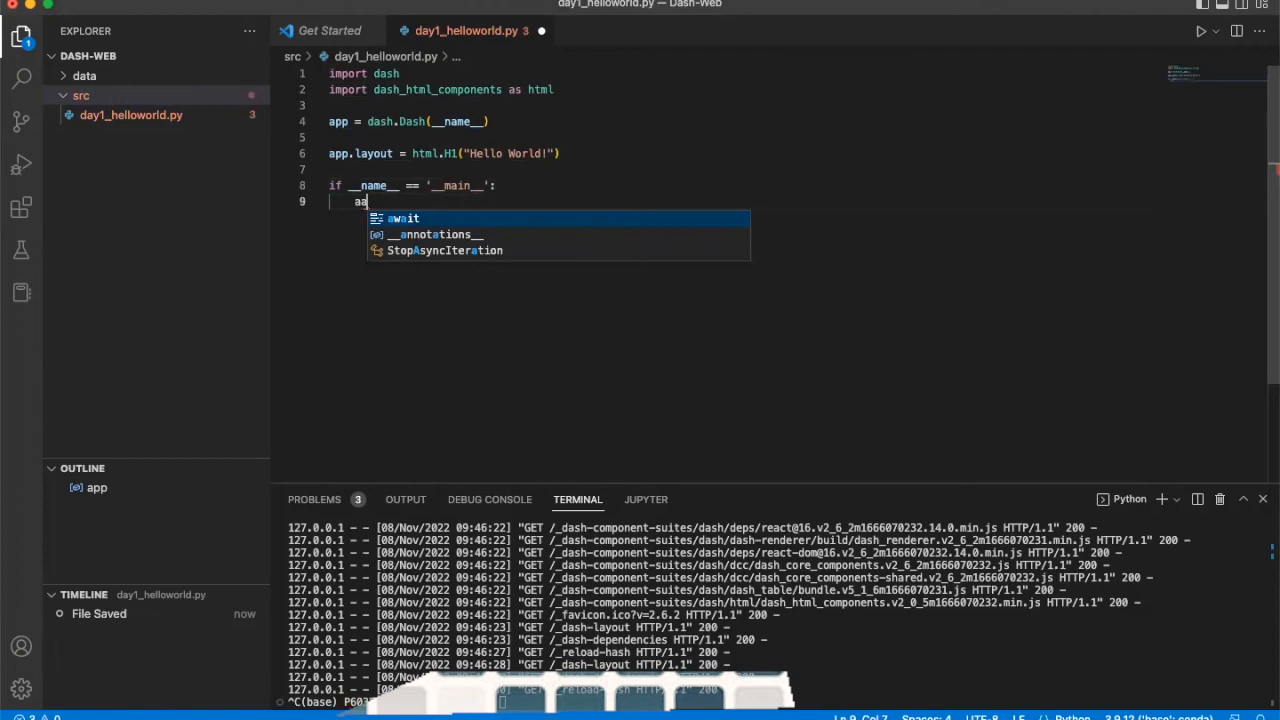
text(pp)
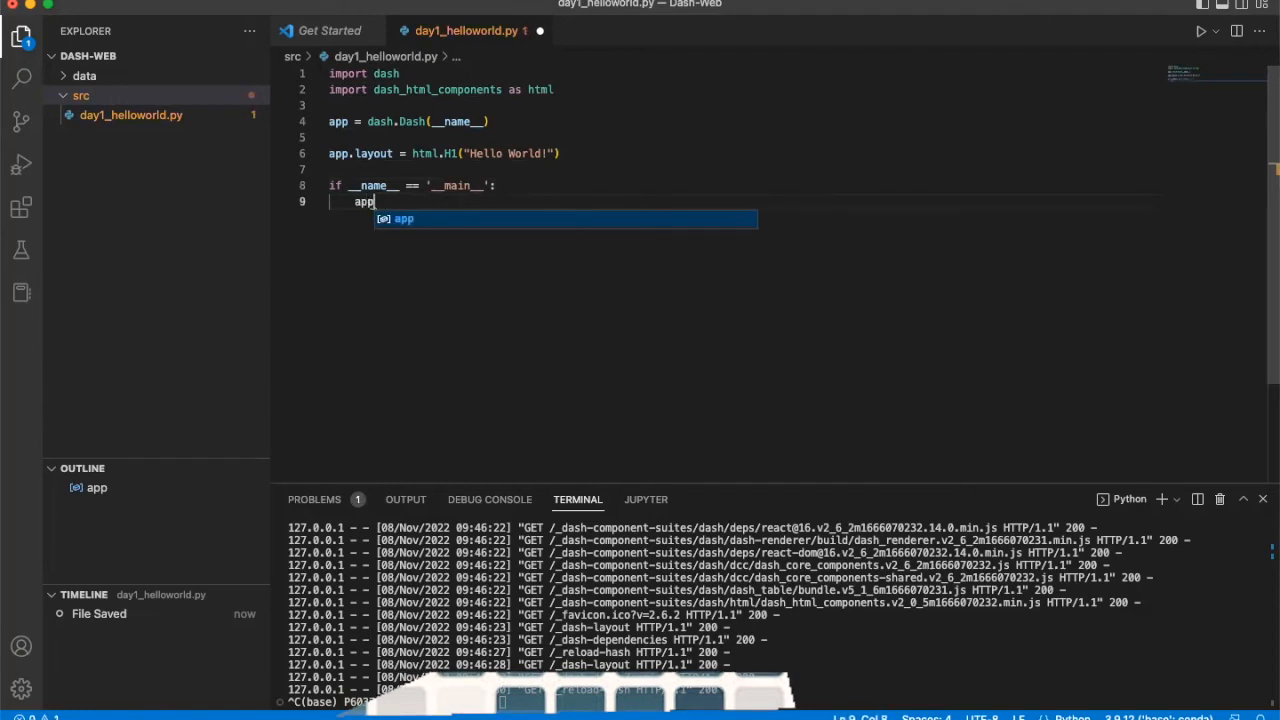
text(.run_server)
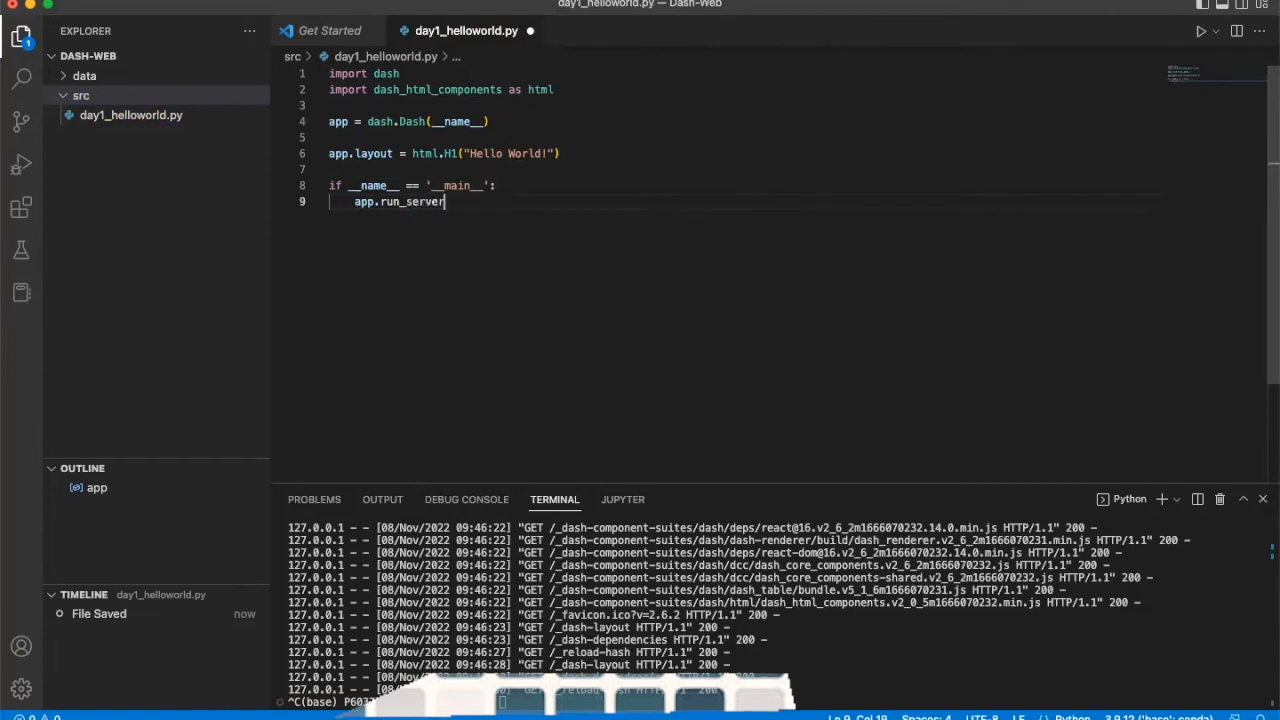
text(())
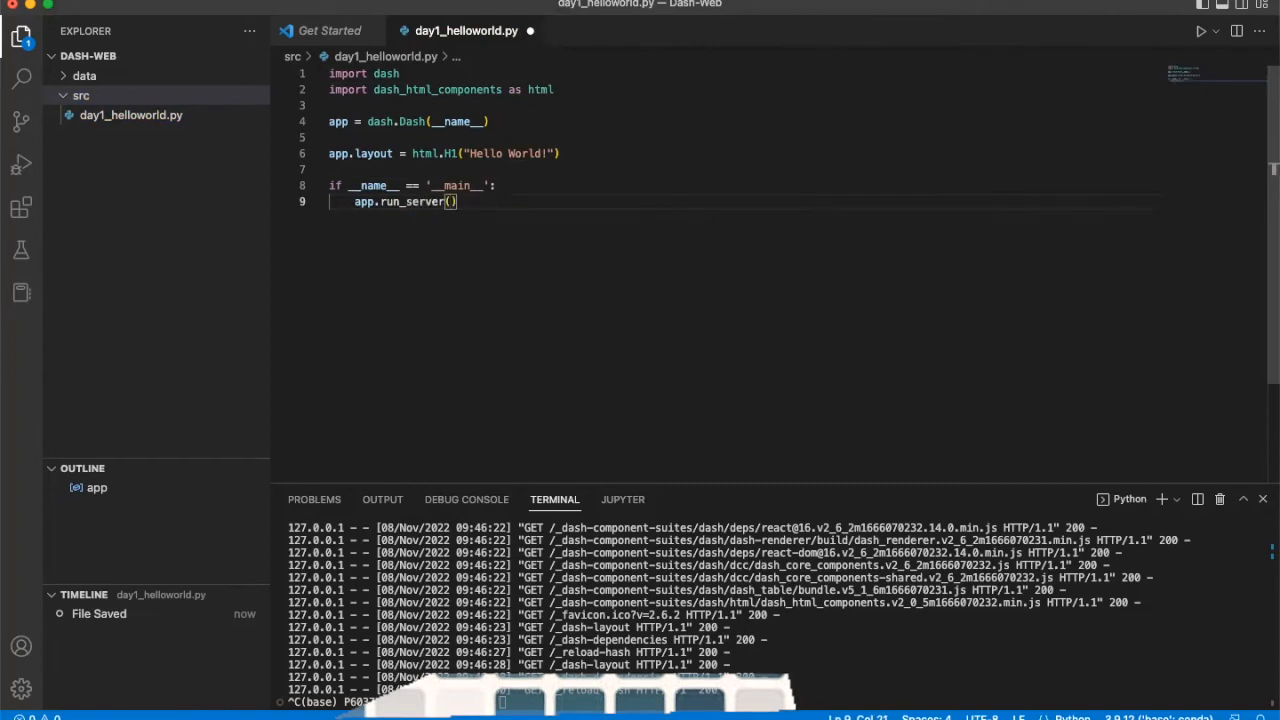
mouse_move(556, 368)
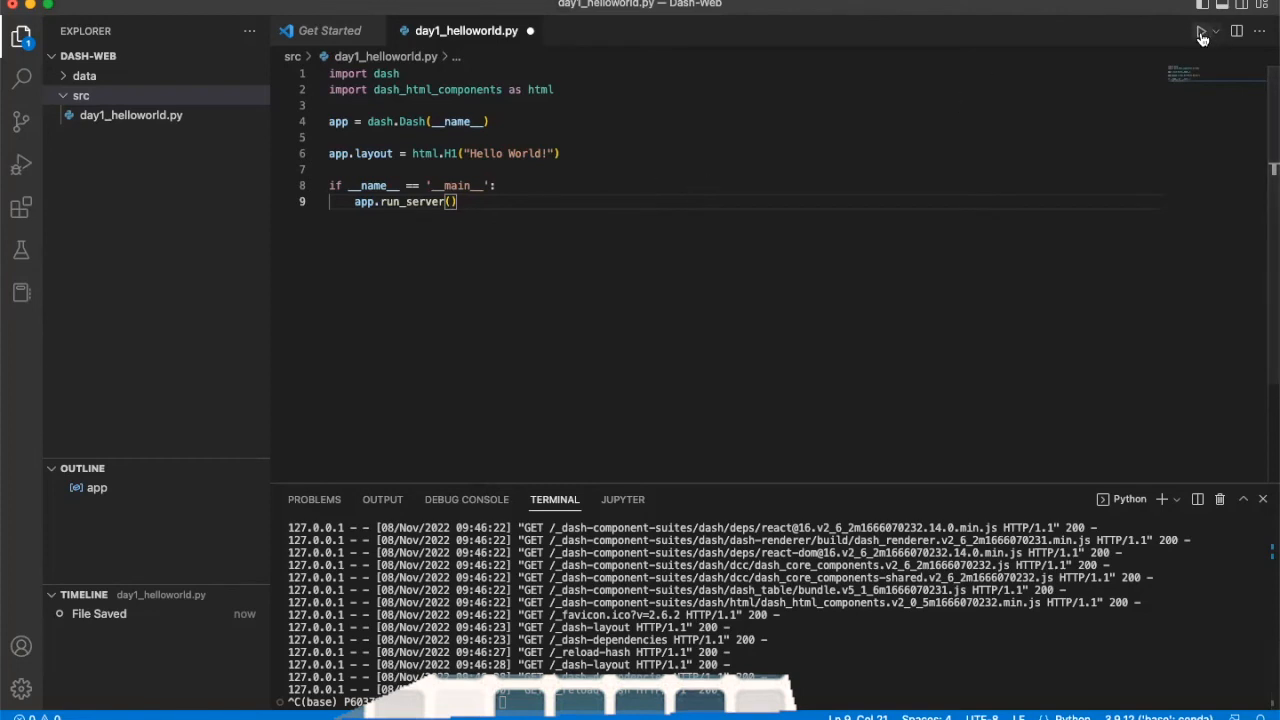
click(1214, 32)
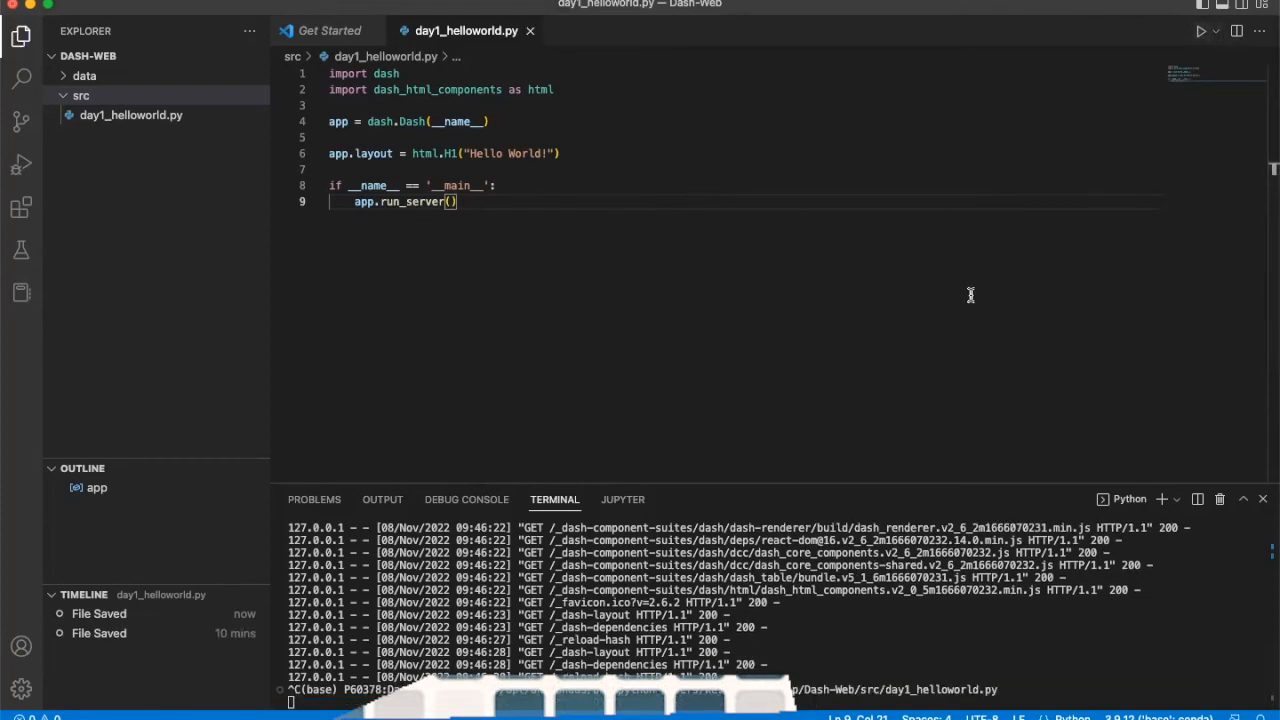
mouse_move(816, 600)
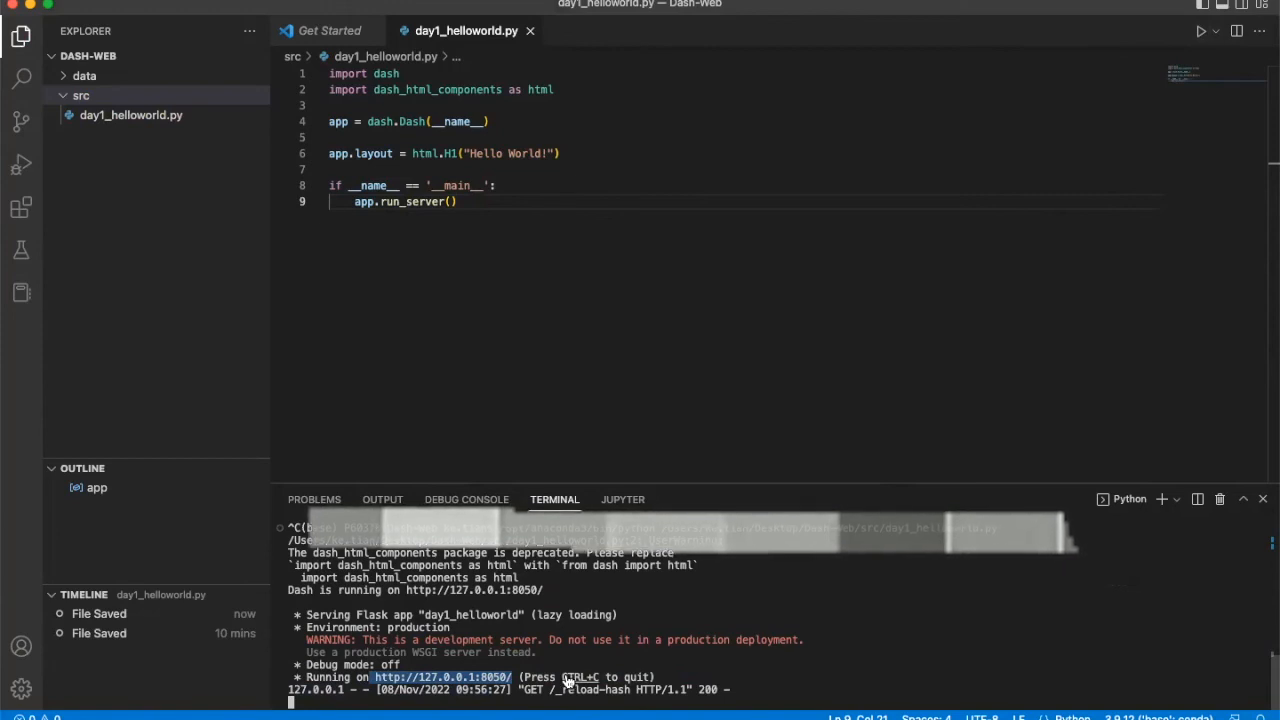
mouse_move(224, 82)
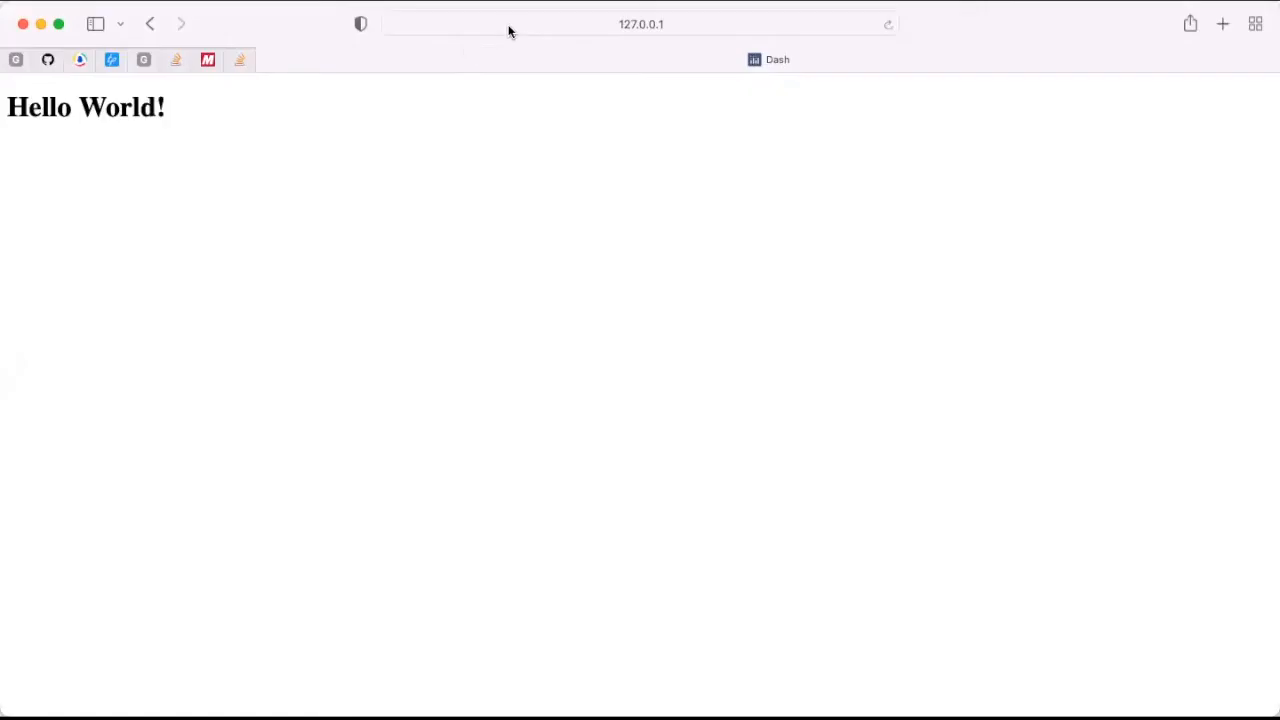
mouse_move(264, 164)
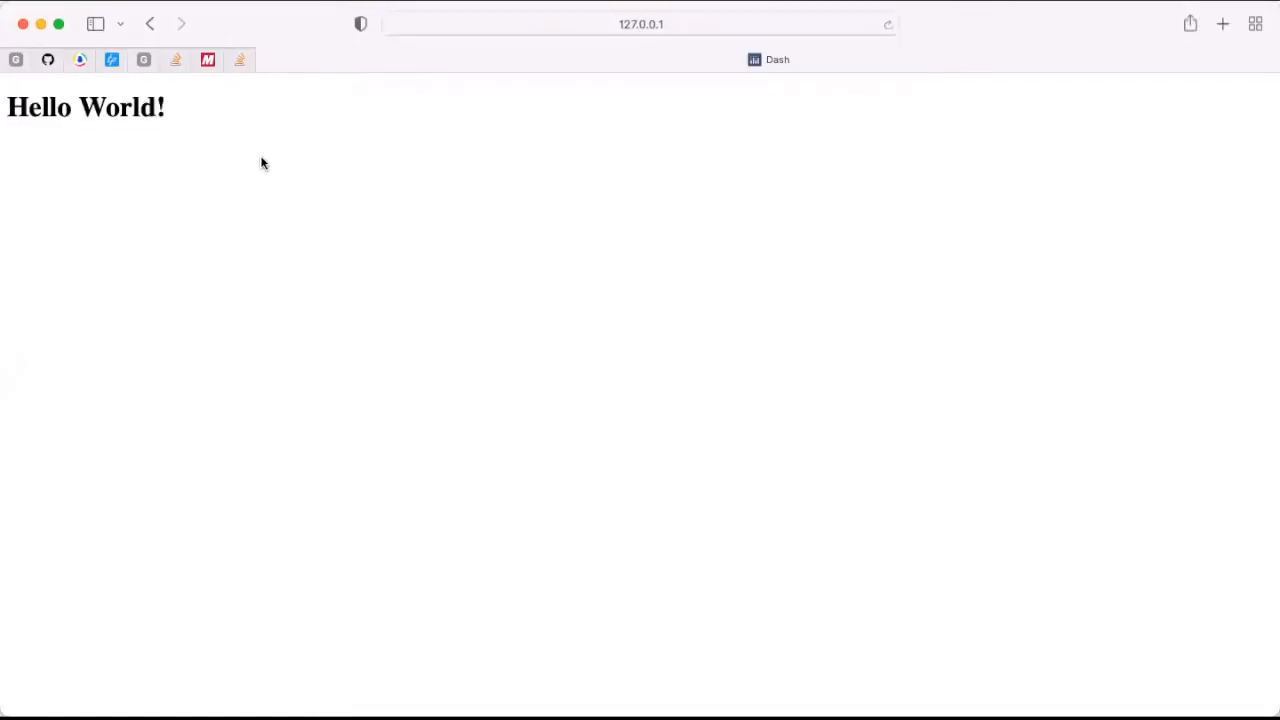
mouse_move(326, 28)
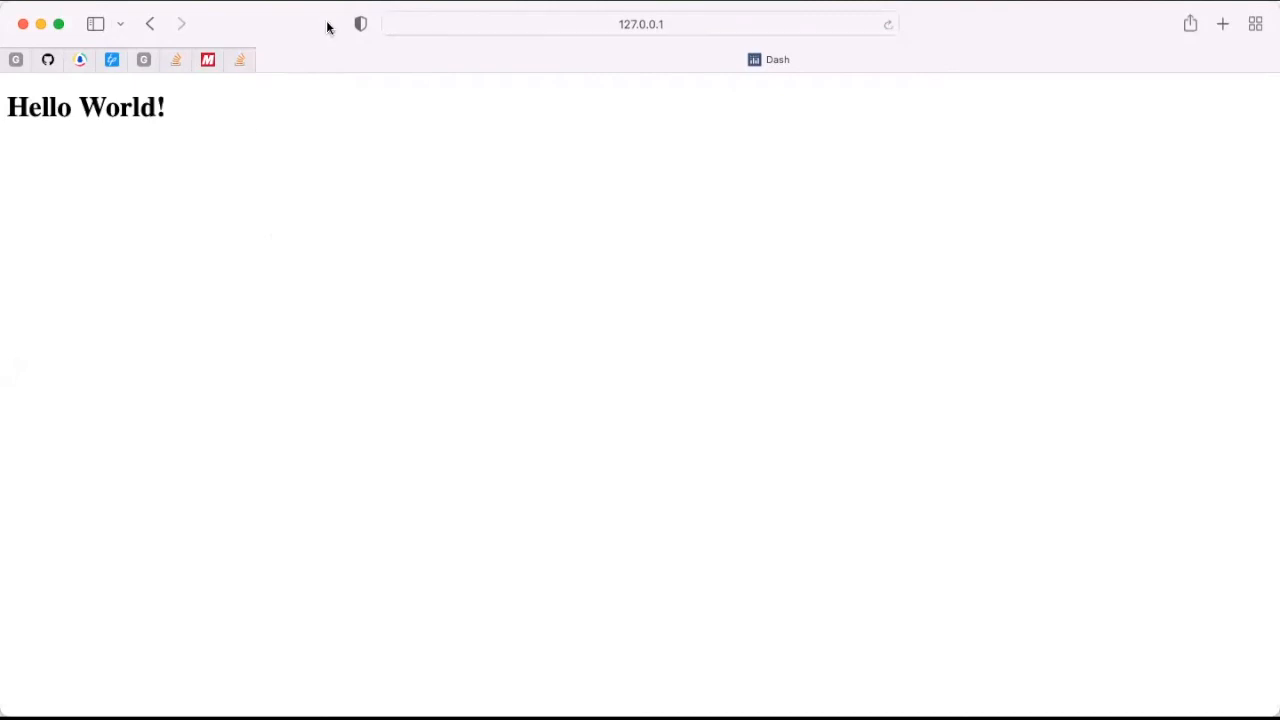
mouse_move(304, 242)
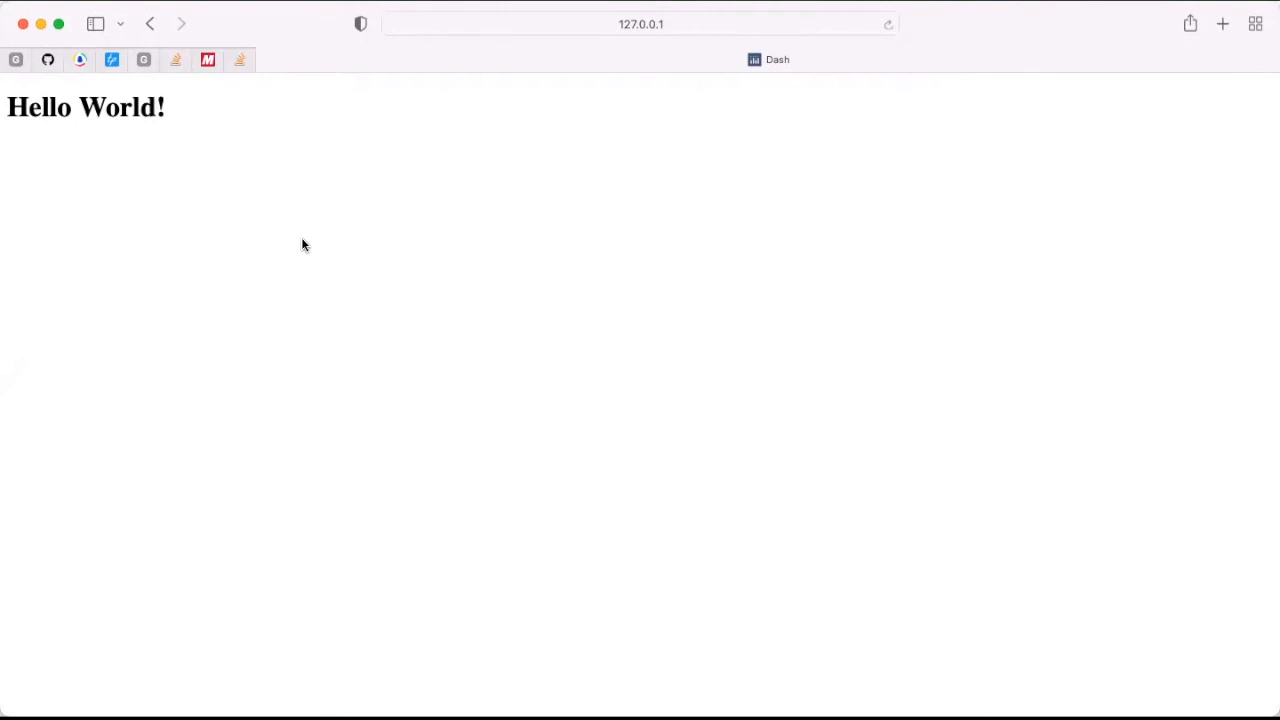
mouse_move(248, 28)
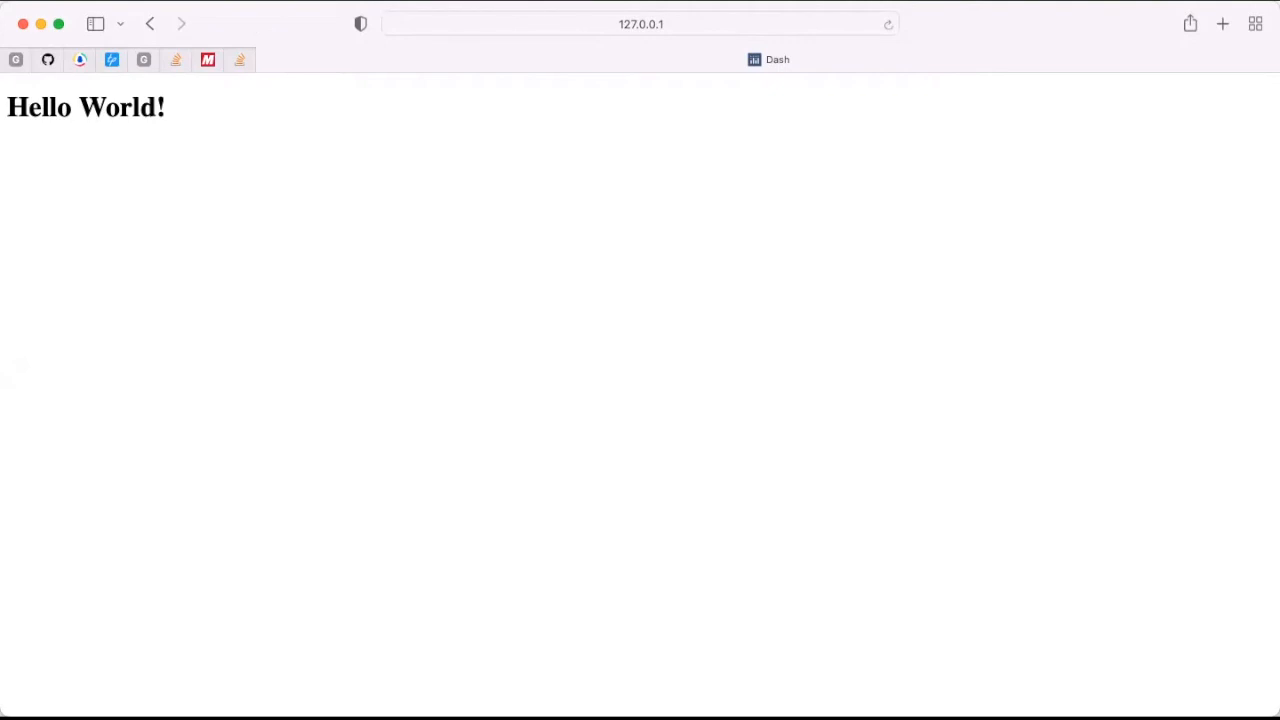
mouse_move(272, 176)
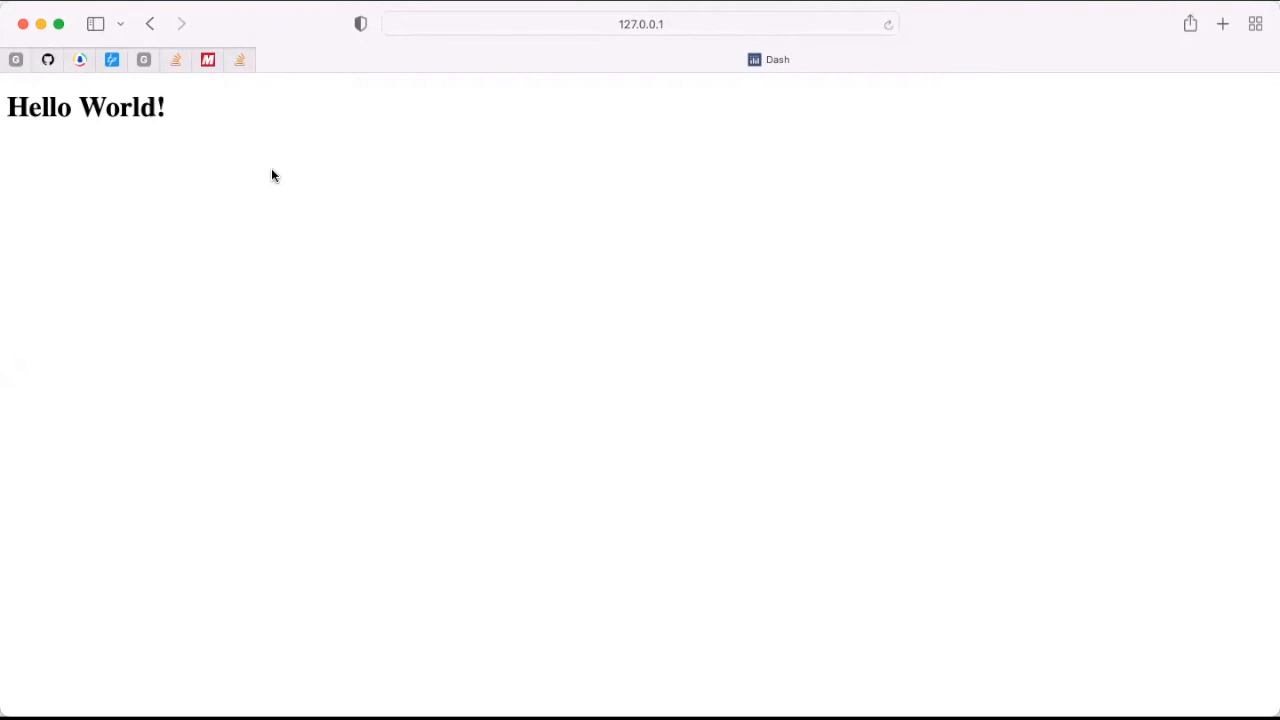
mouse_move(452, 232)
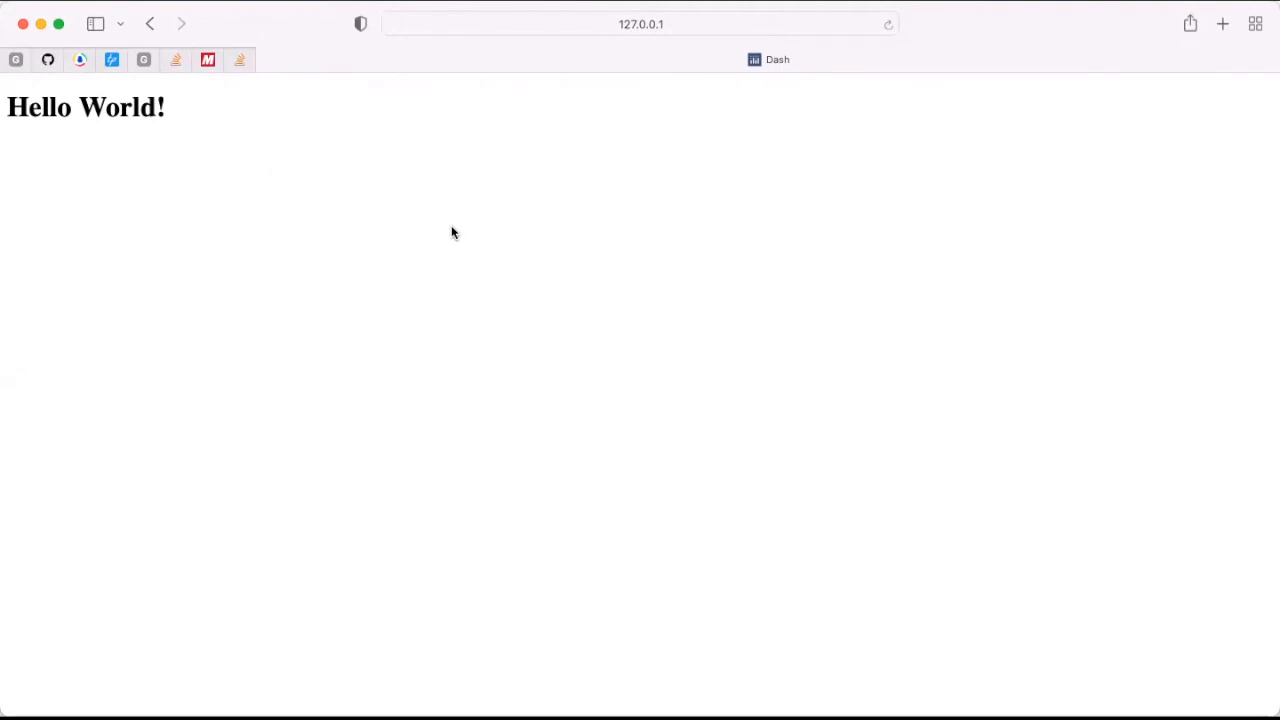
mouse_move(458, 276)
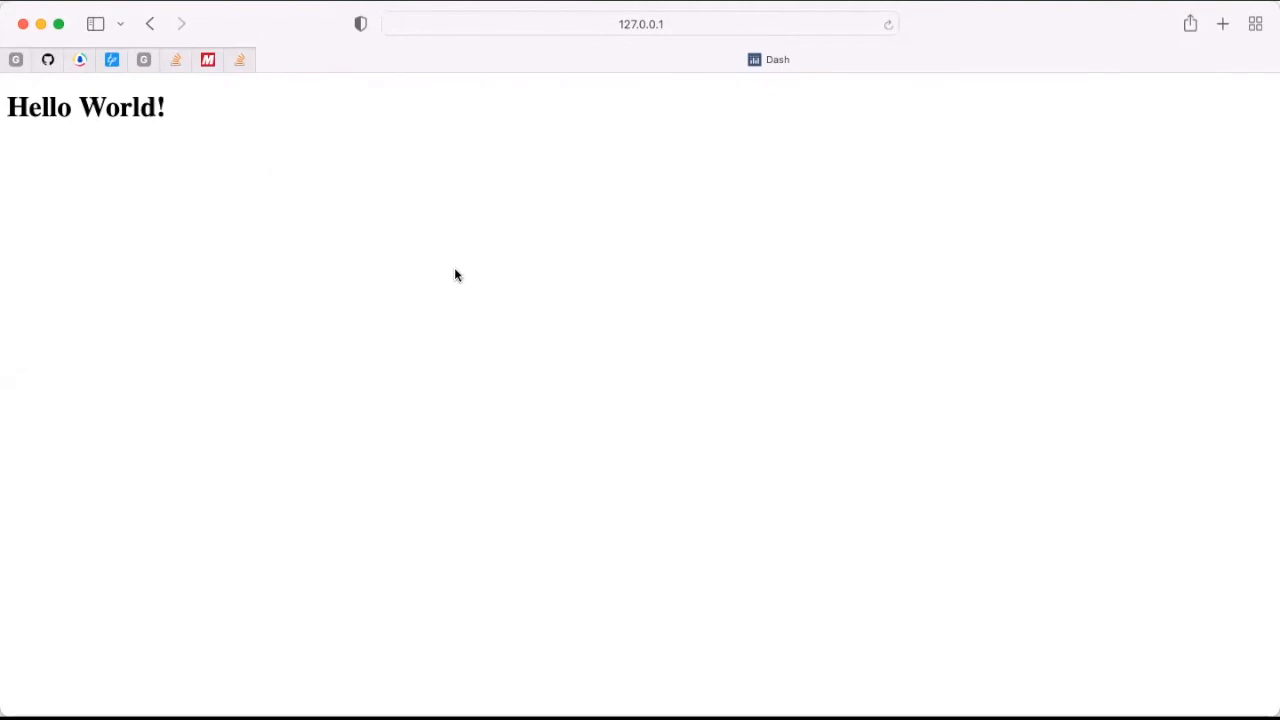